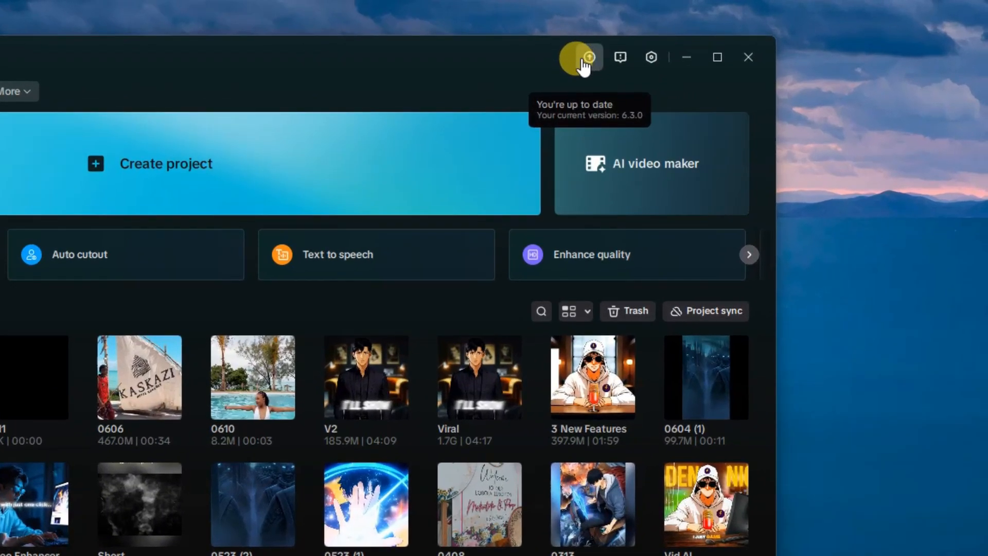
mouse_move(561, 186)
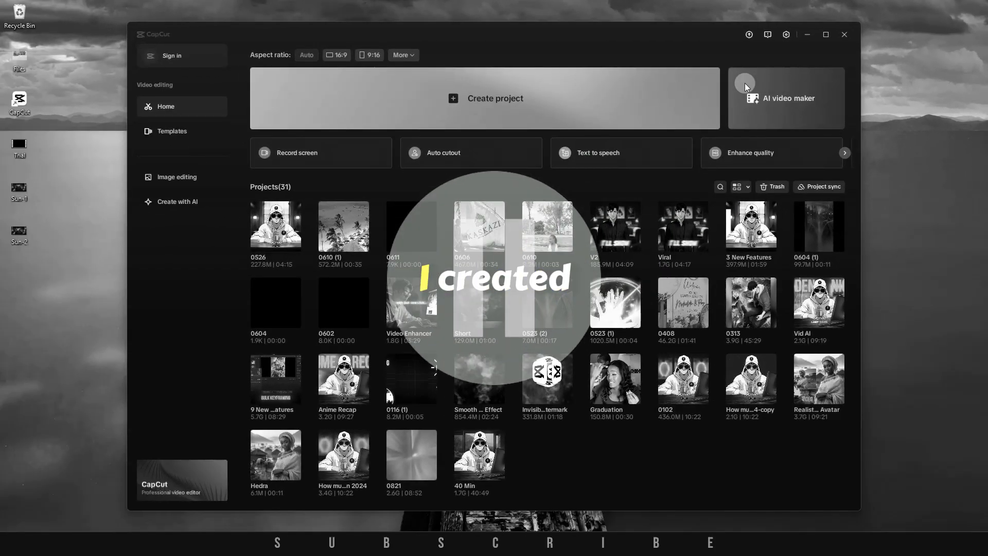
mouse_move(770, 116)
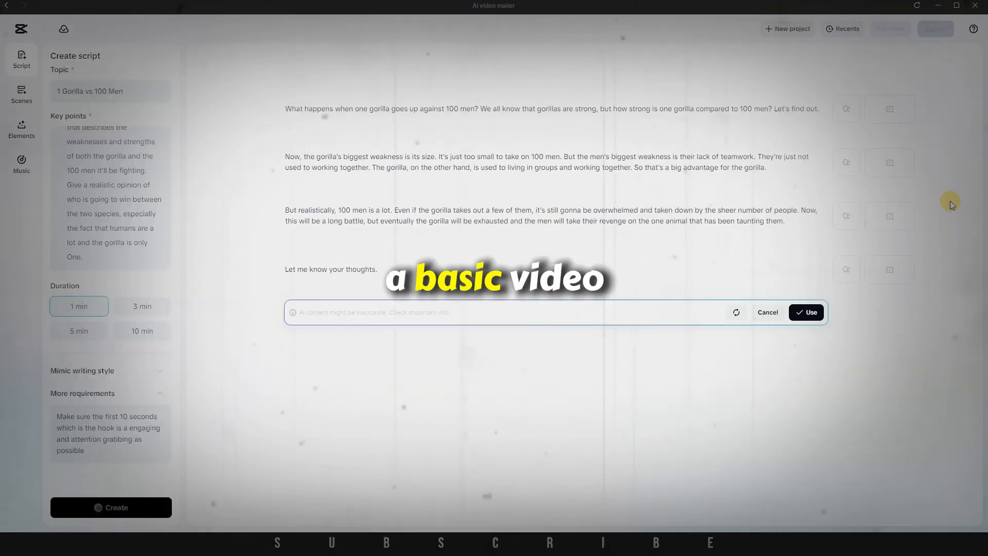
- Preview the gorilla video, then open the AI video maker and view its AI templates
left_click(142, 311)
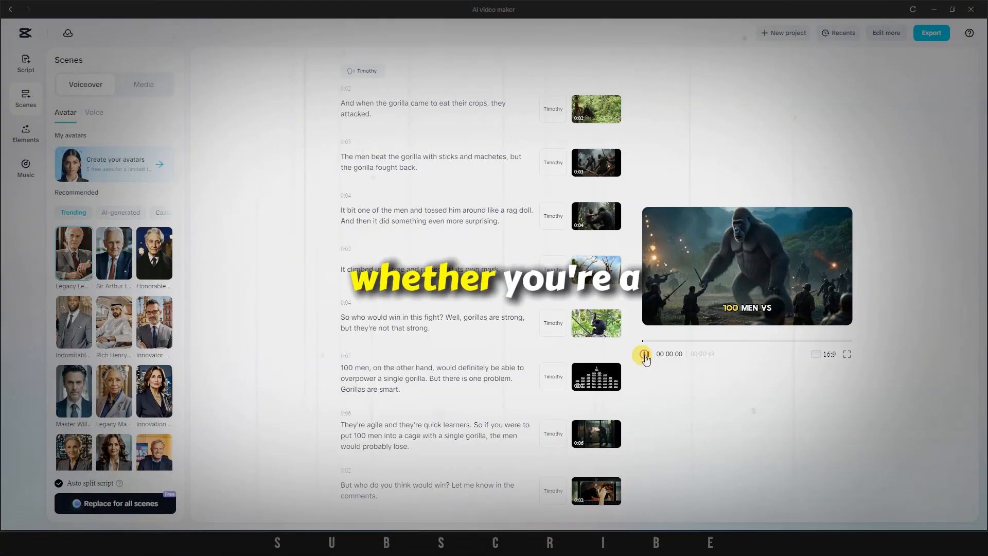
left_click(646, 354)
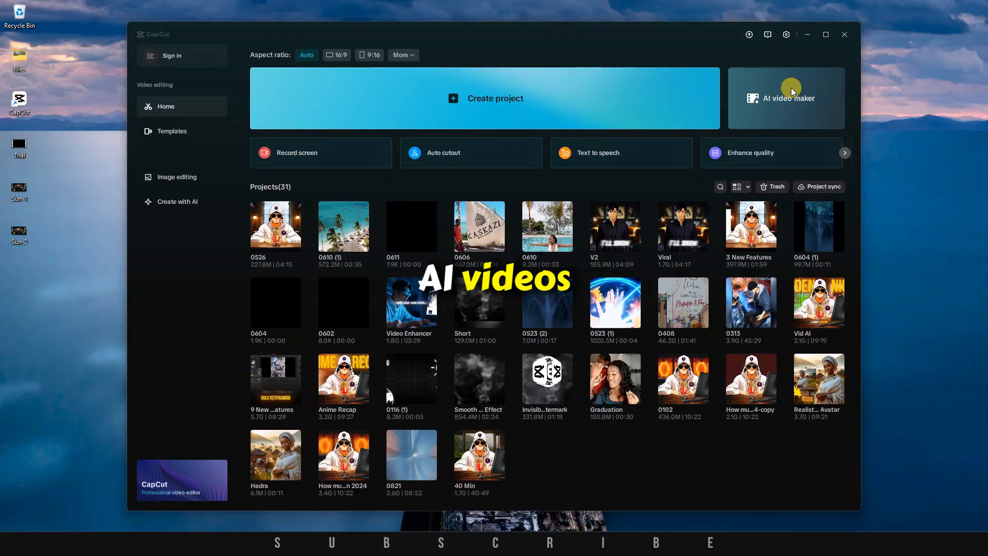
left_click(787, 97)
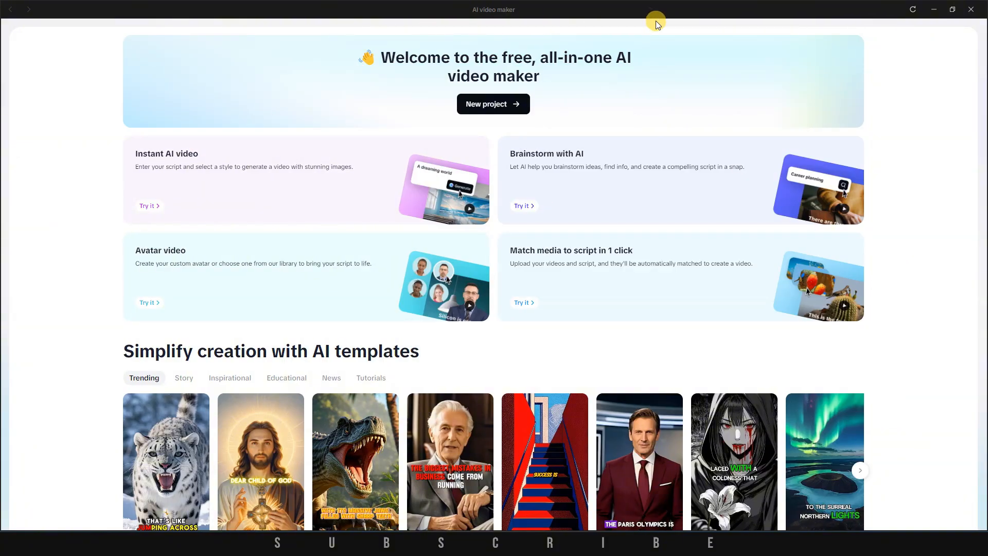
mouse_move(533, 121)
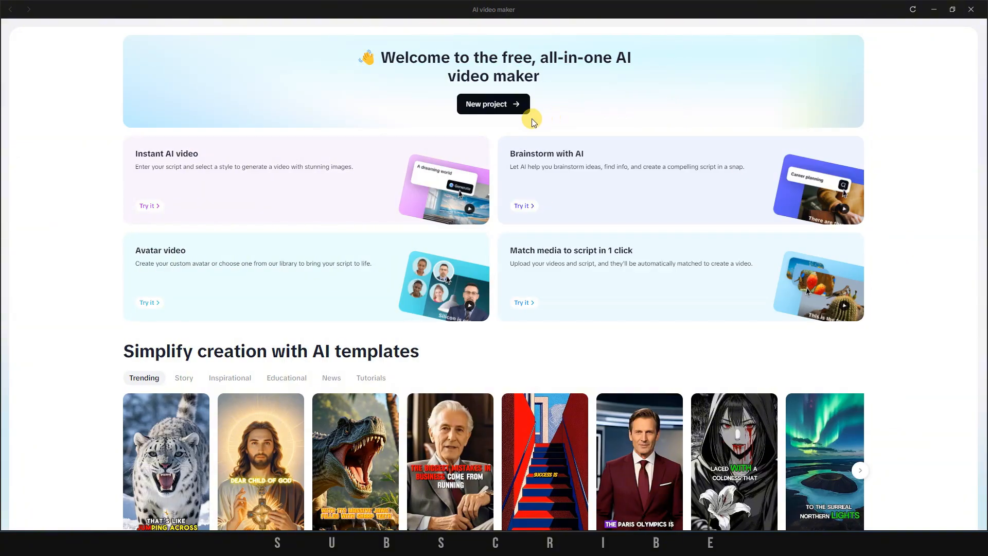
mouse_move(347, 48)
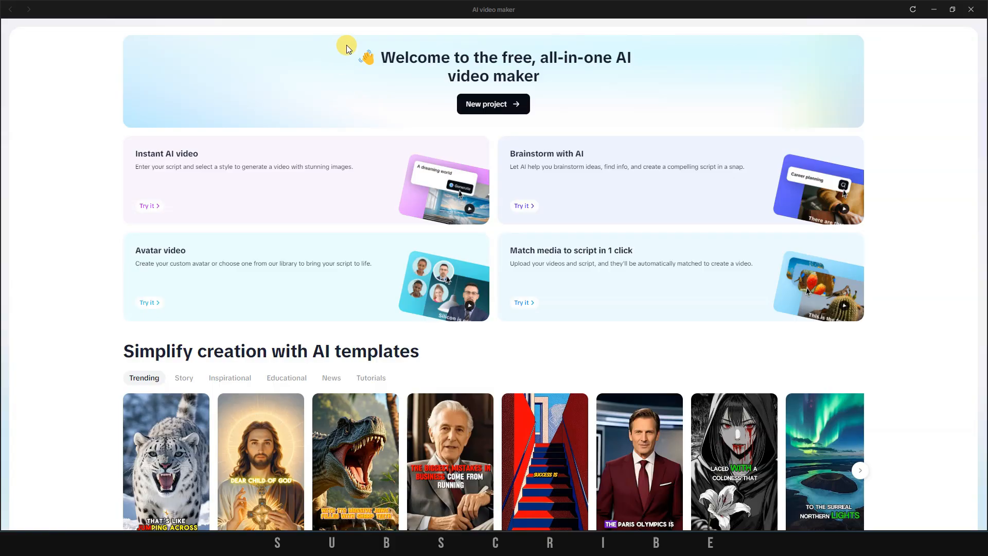
mouse_move(620, 120)
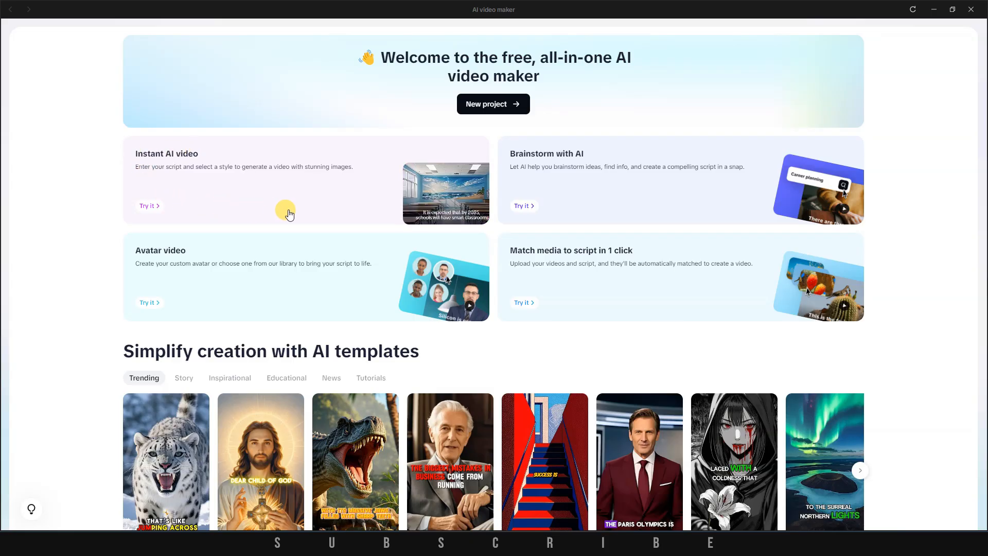
mouse_move(196, 199)
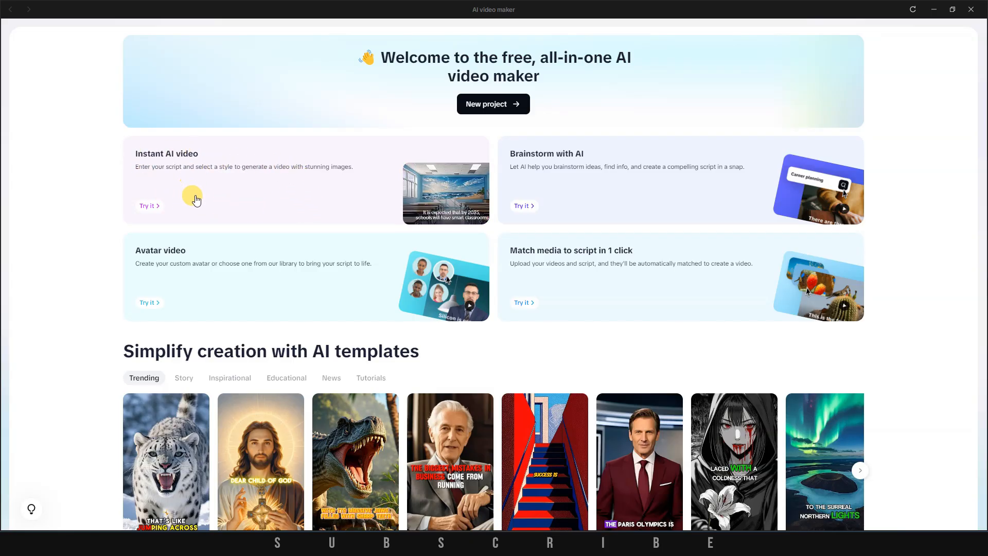
scroll("down", 3)
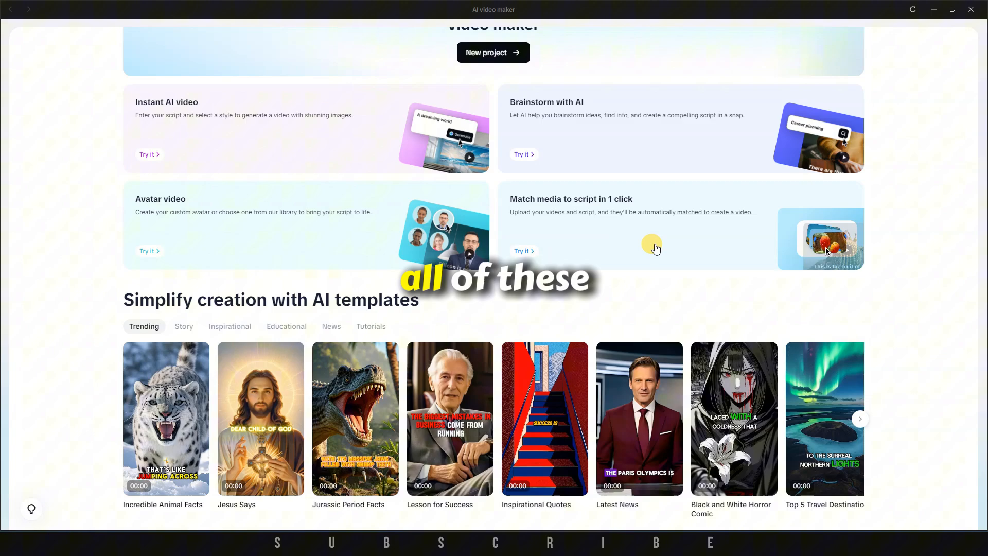
scroll("down", 3)
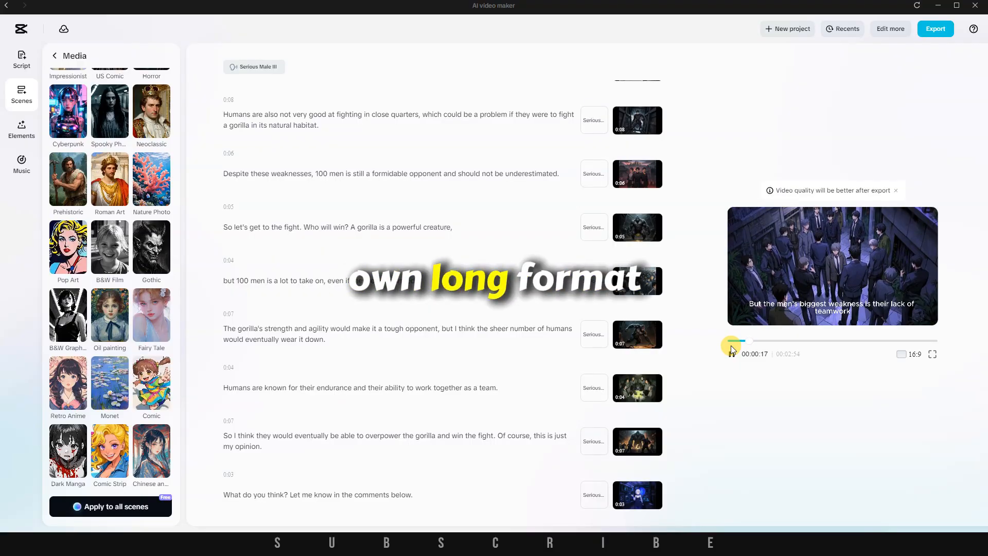
left_click(731, 352)
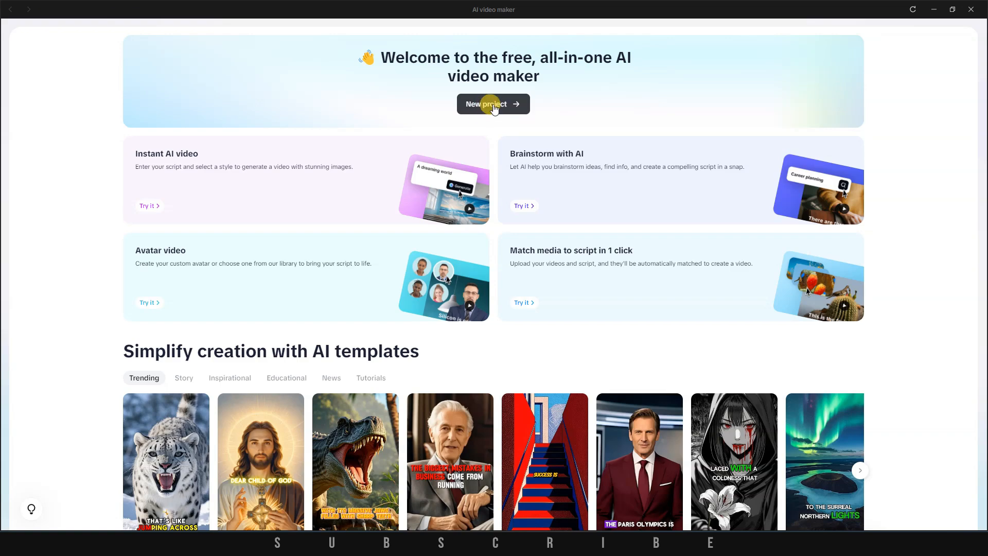
- Start a new AI video project and get past the onboarding tips
left_click(493, 103)
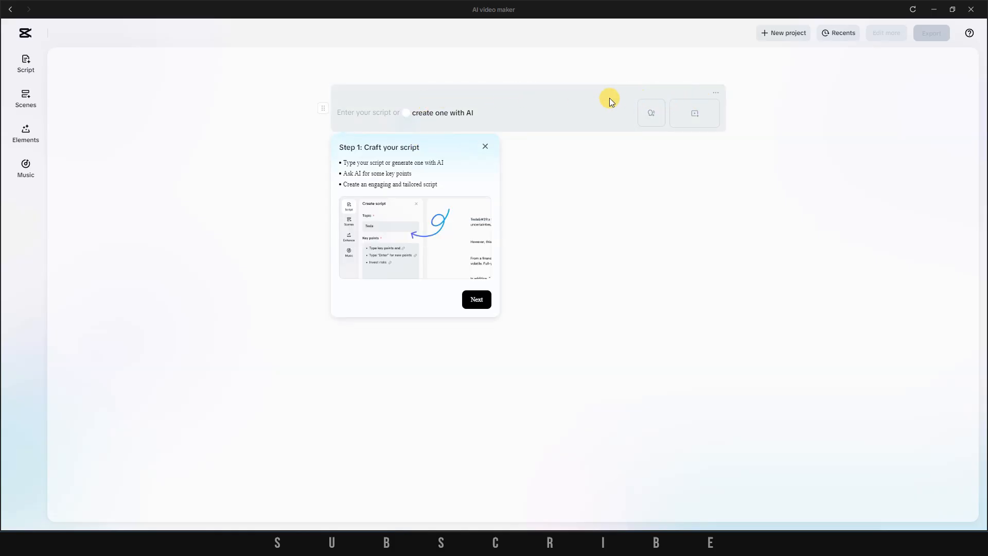
mouse_move(340, 148)
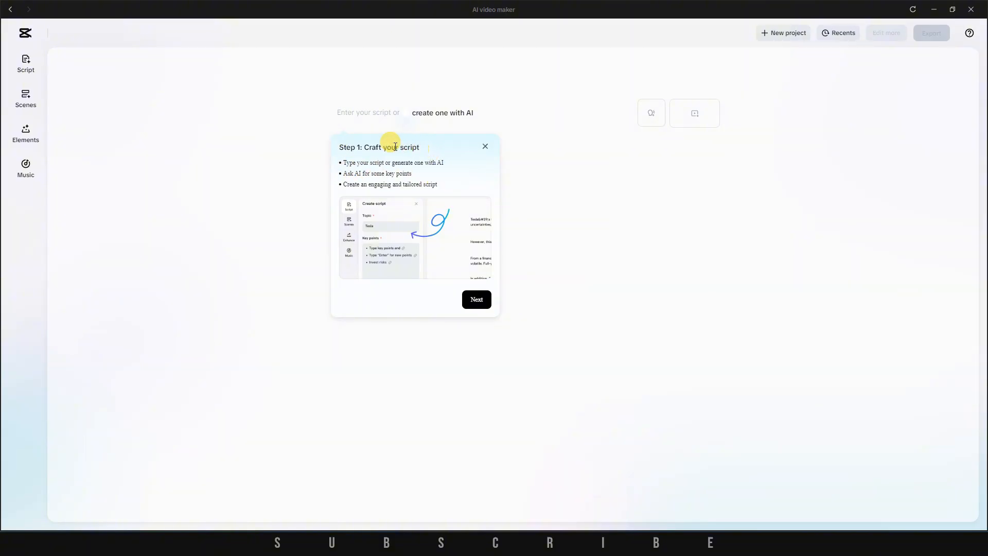
left_click(477, 299)
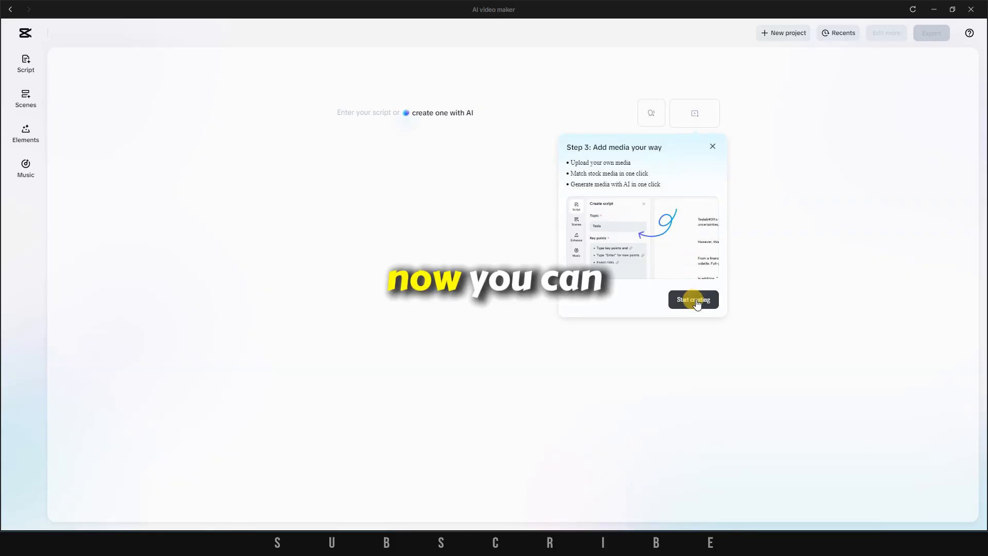
left_click(691, 299)
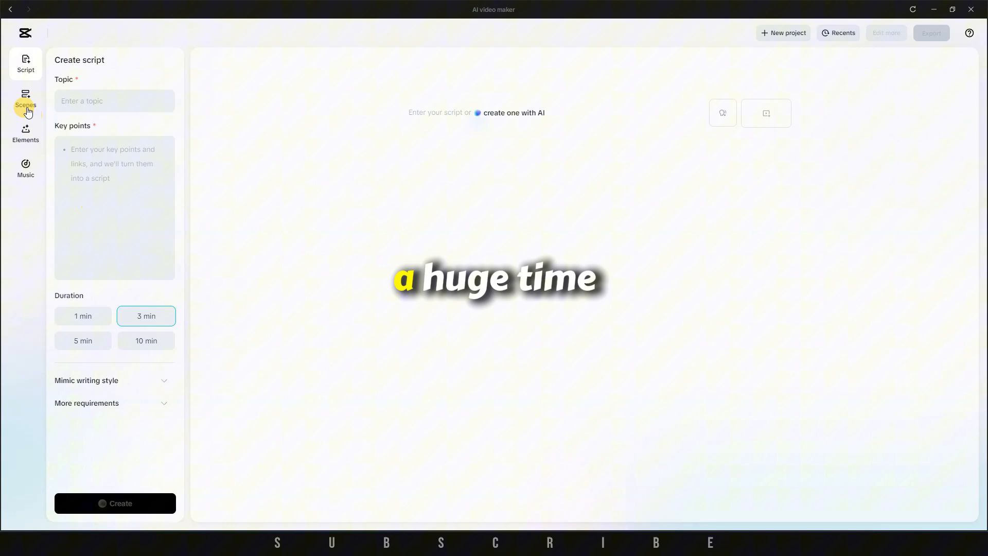
- Reopen the AI script panel and enter the topic '1 Gorilla vs 100 Men'
left_click(25, 99)
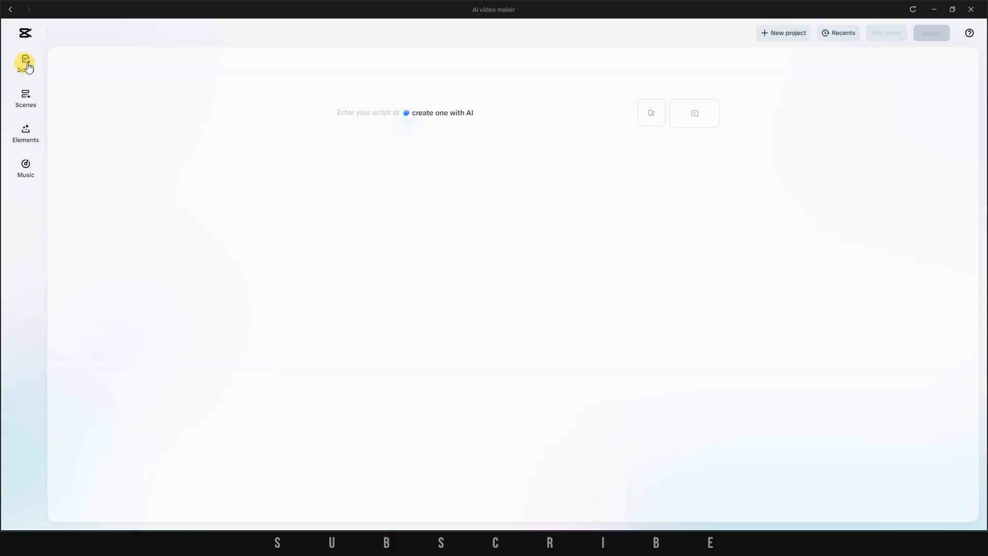
left_click(25, 63)
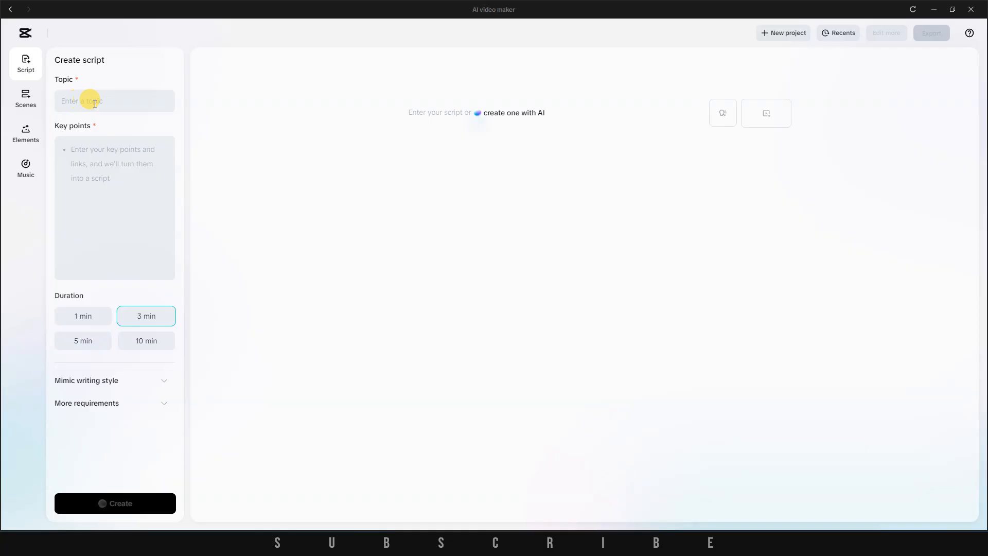
mouse_move(76, 157)
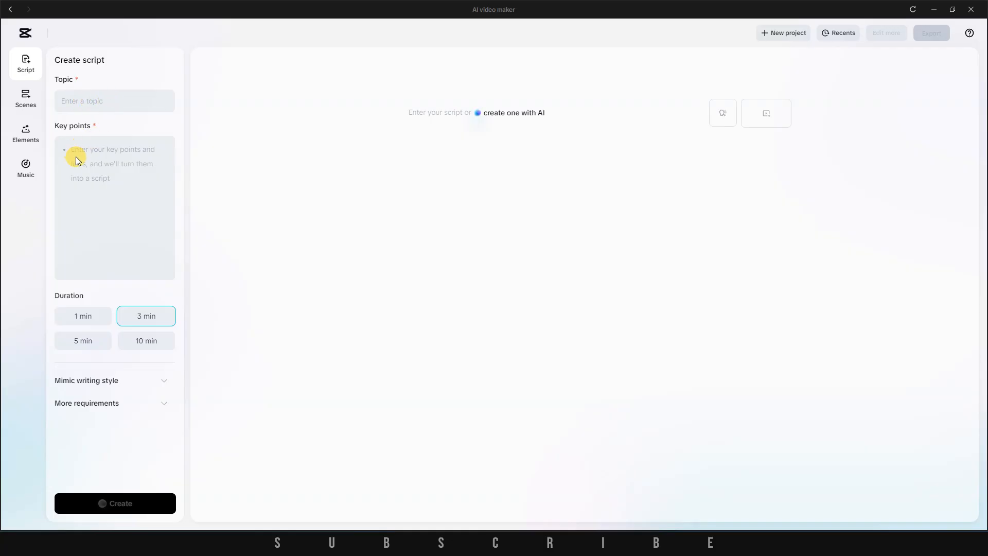
mouse_move(108, 167)
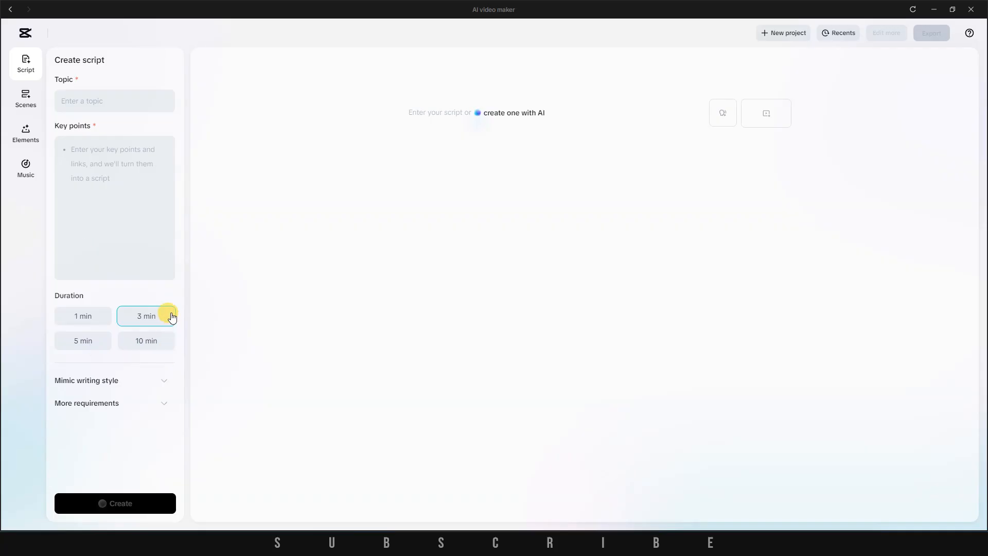
mouse_move(105, 414)
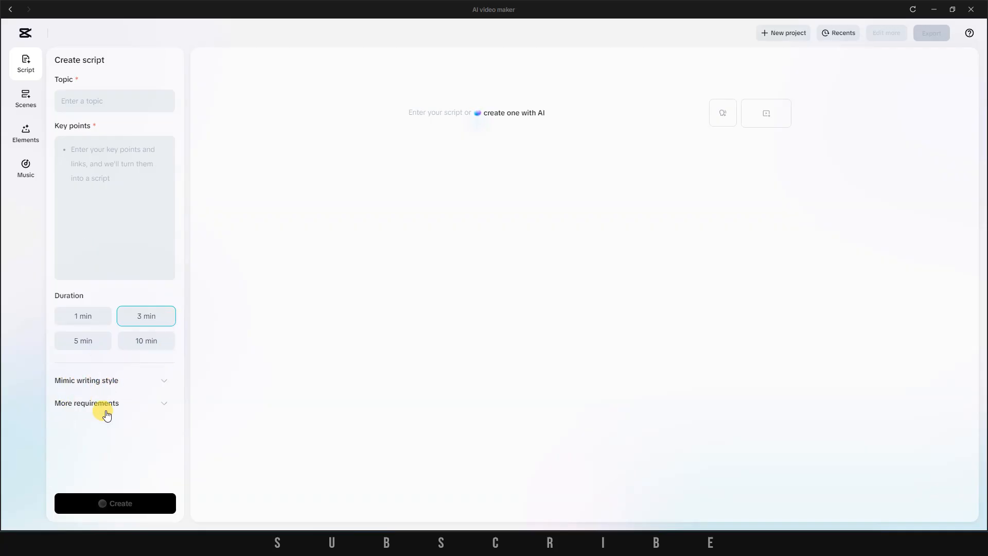
mouse_move(151, 422)
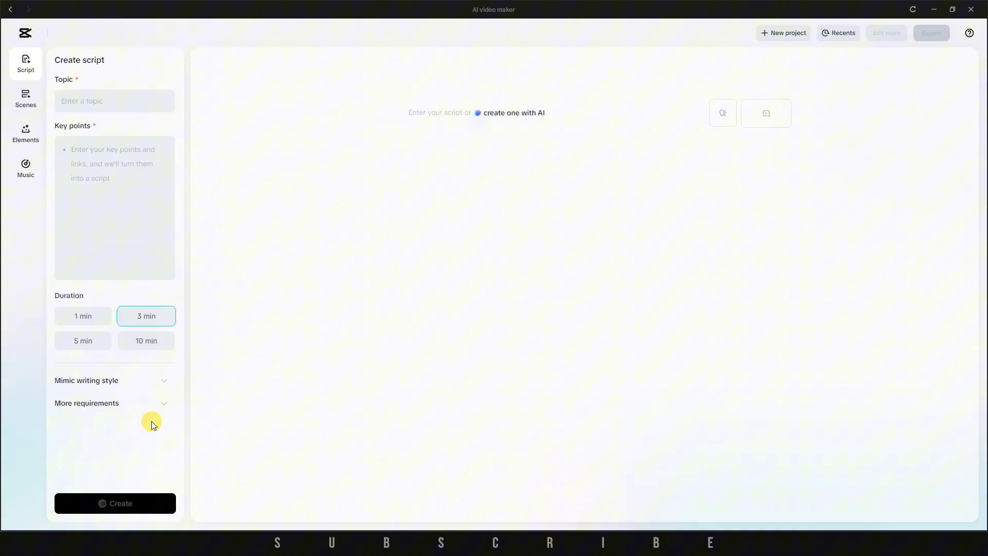
type("1 Gorilla vs")
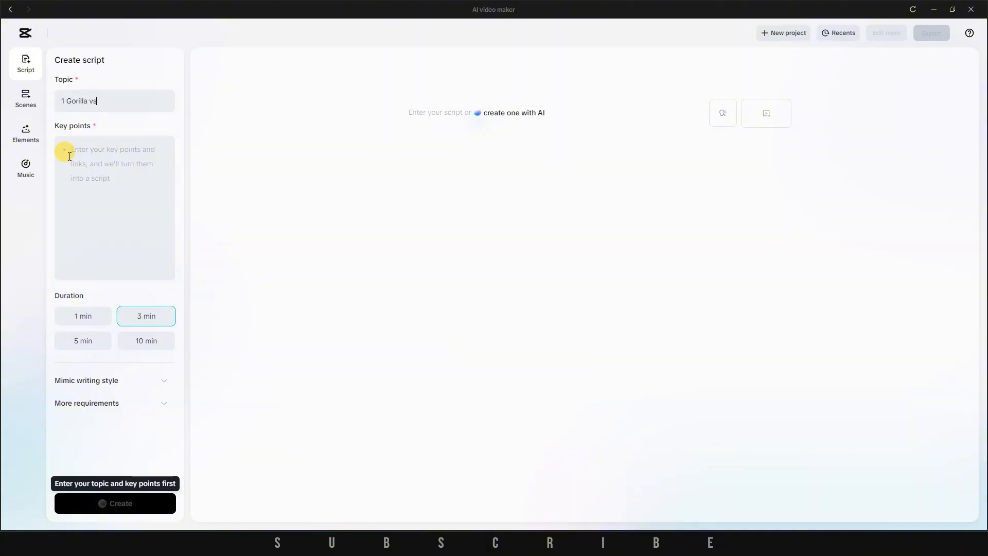
type("100 Men")
left_click(114, 207)
type("Crea")
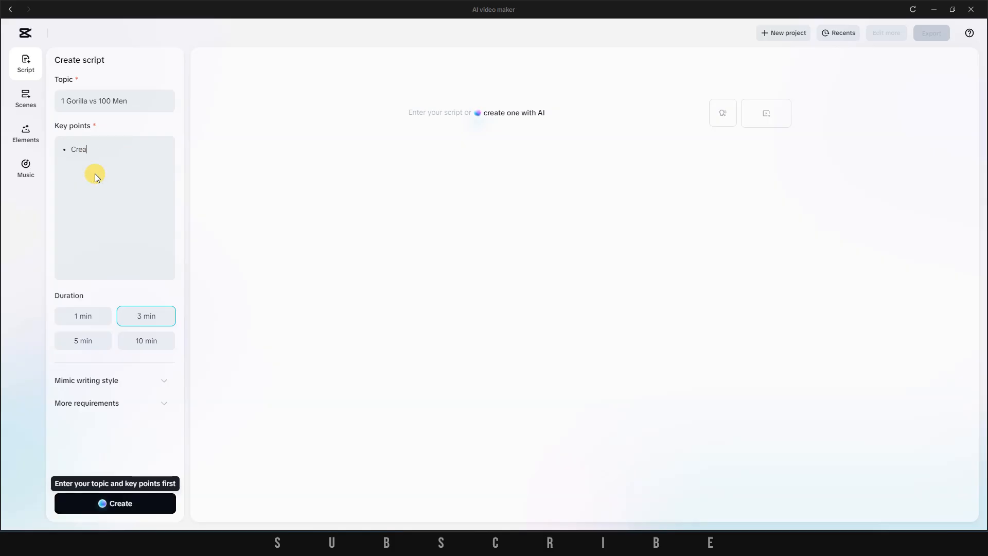
- Write key points asking for an engaging video on strengths, weaknesses and who would realistically win
type("te")
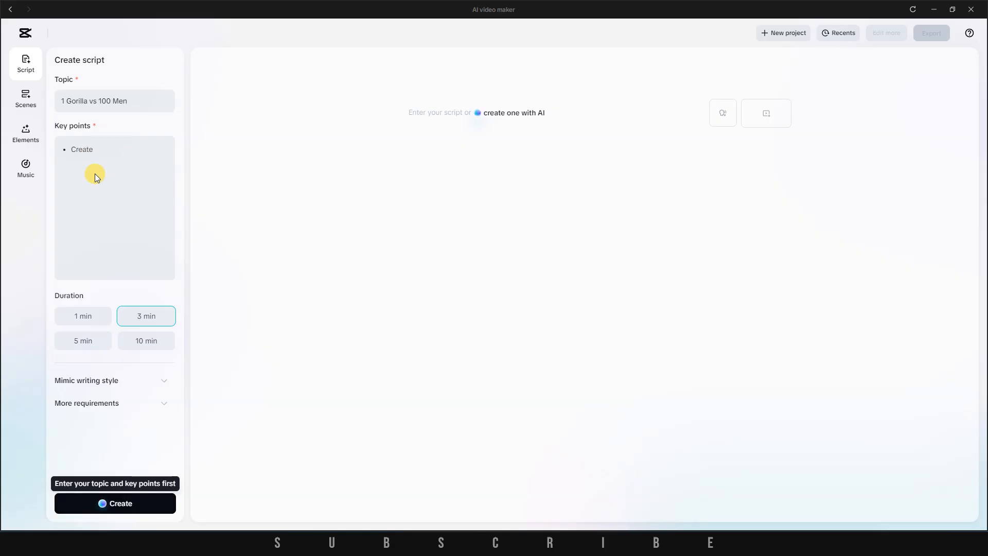
type("an")
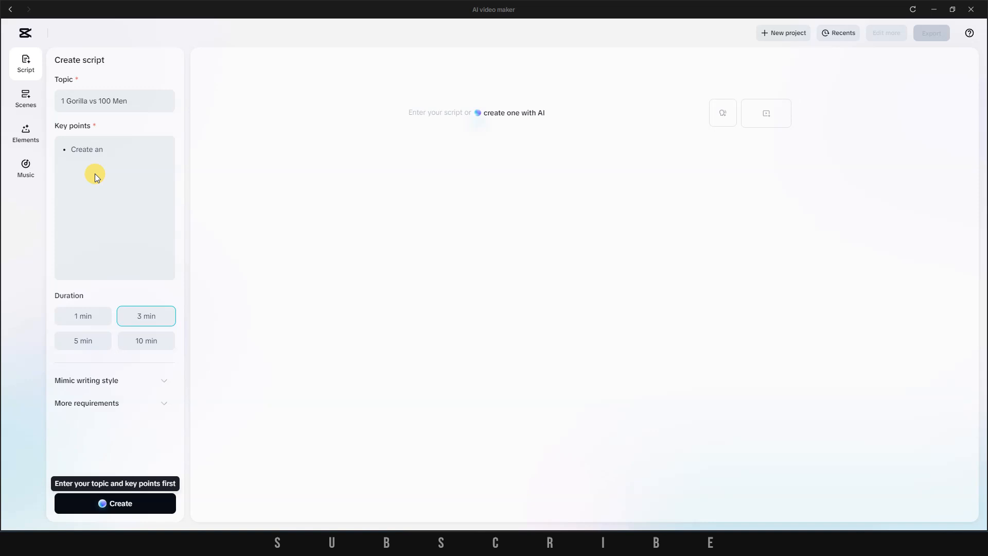
type("engag")
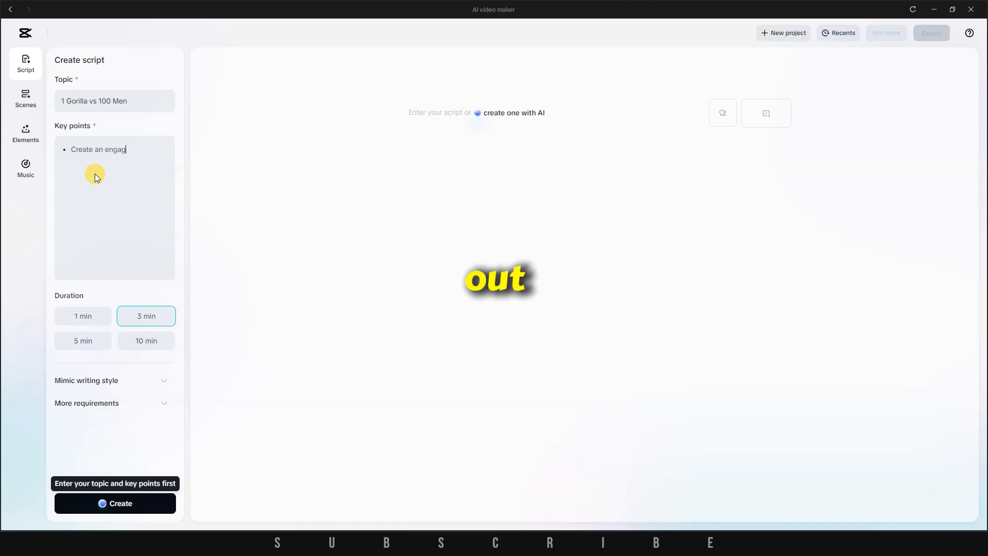
type("ing")
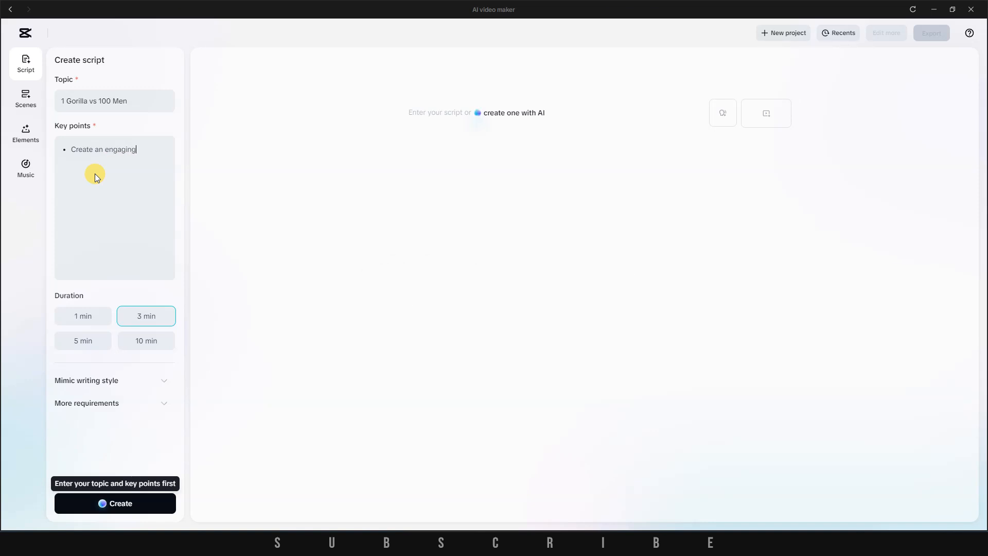
type("video")
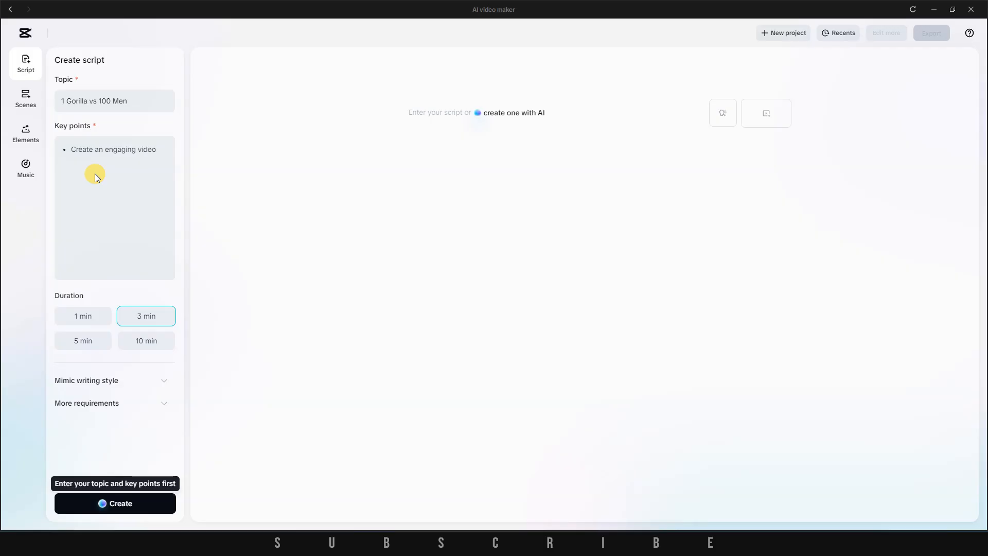
type("that describe the weakn")
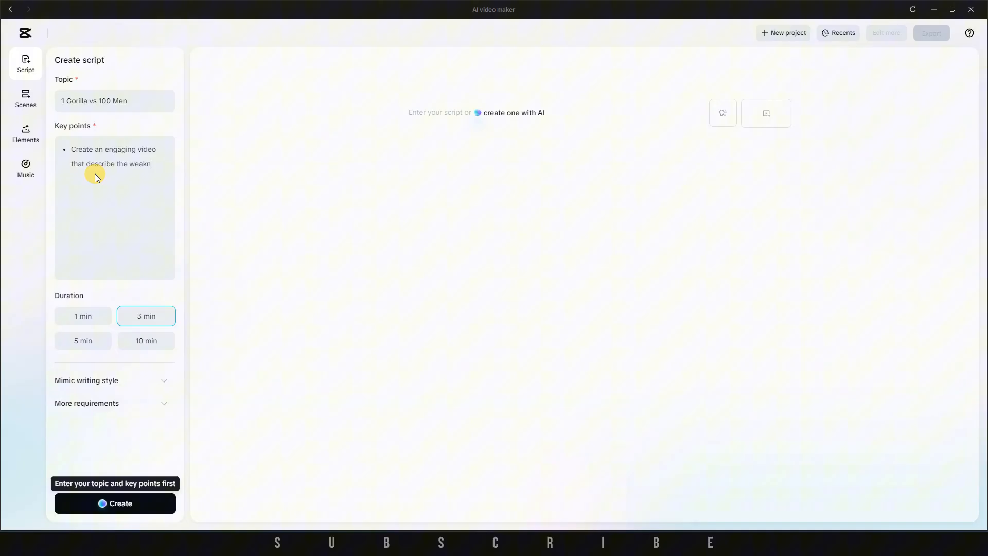
type("esses and strengths of both the gorilla and 100 men")
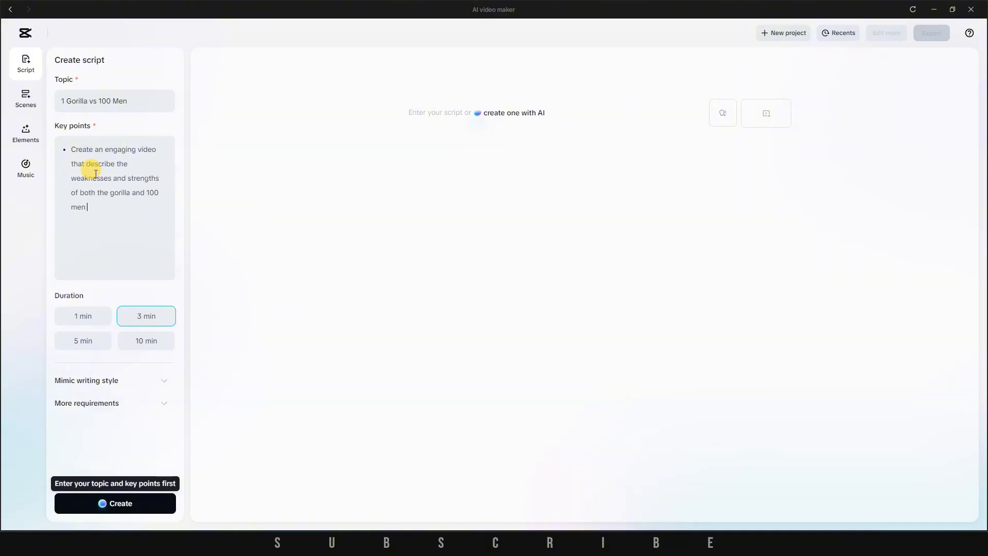
type("it'll be fighting. Give a realistic opinion of who is going")
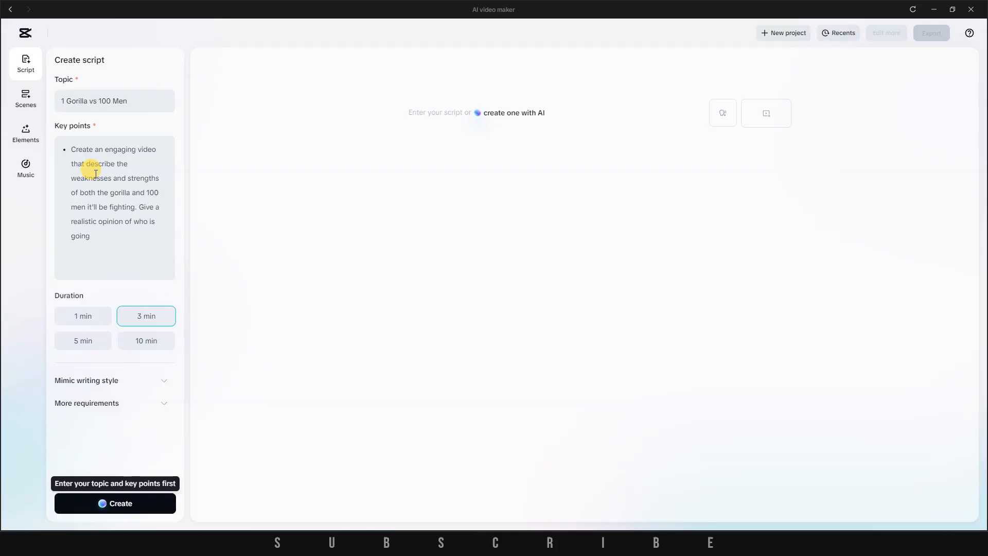
type("to win")
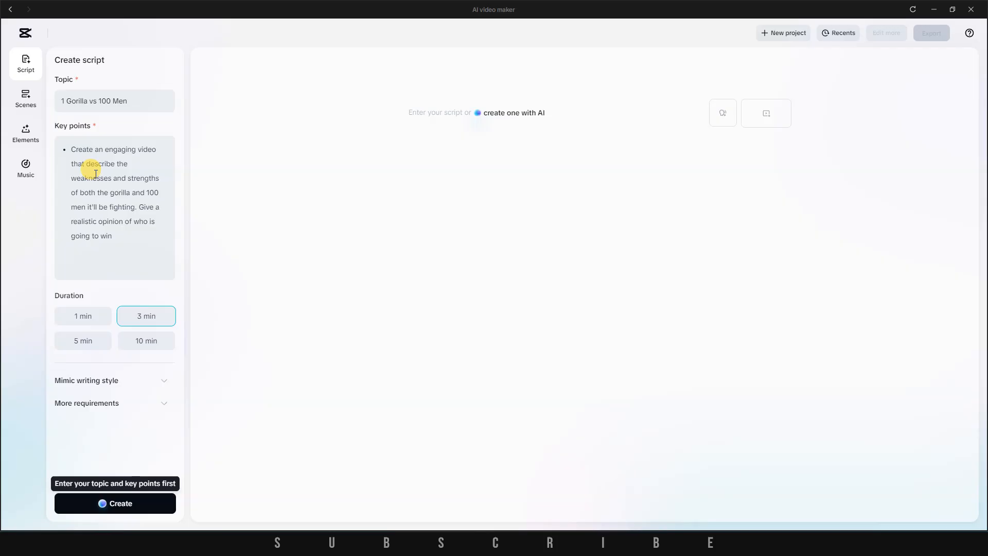
type("between the t")
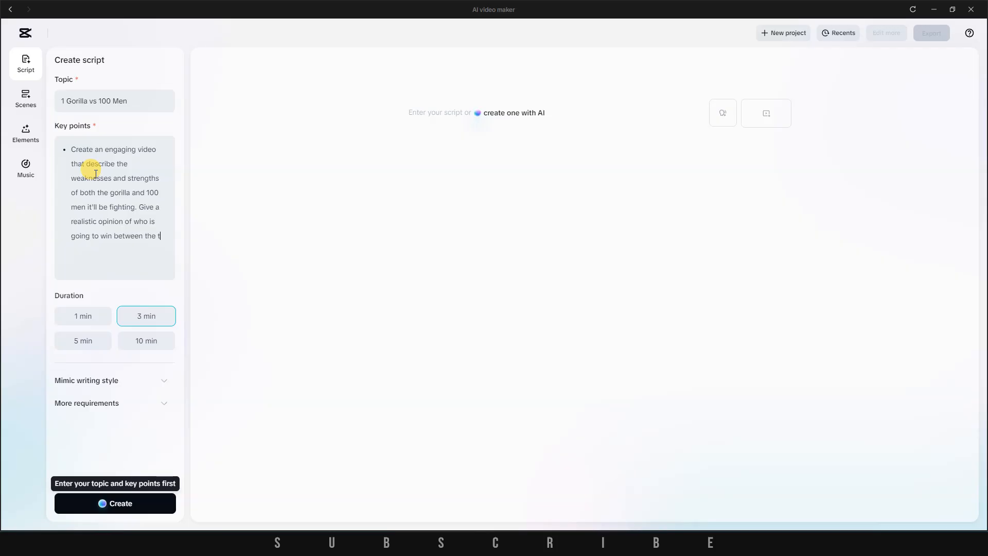
type("two species, especially the fact that human are a lot and the gorilla is only One")
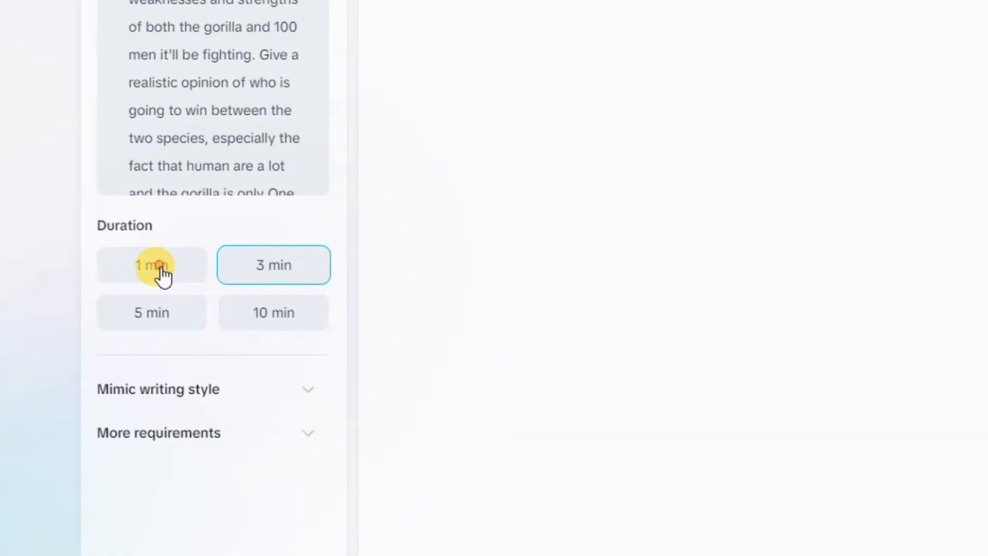
- Set a 1 min duration and require an engaging, attention-grabbing hook in the first 10 seconds
left_click(151, 264)
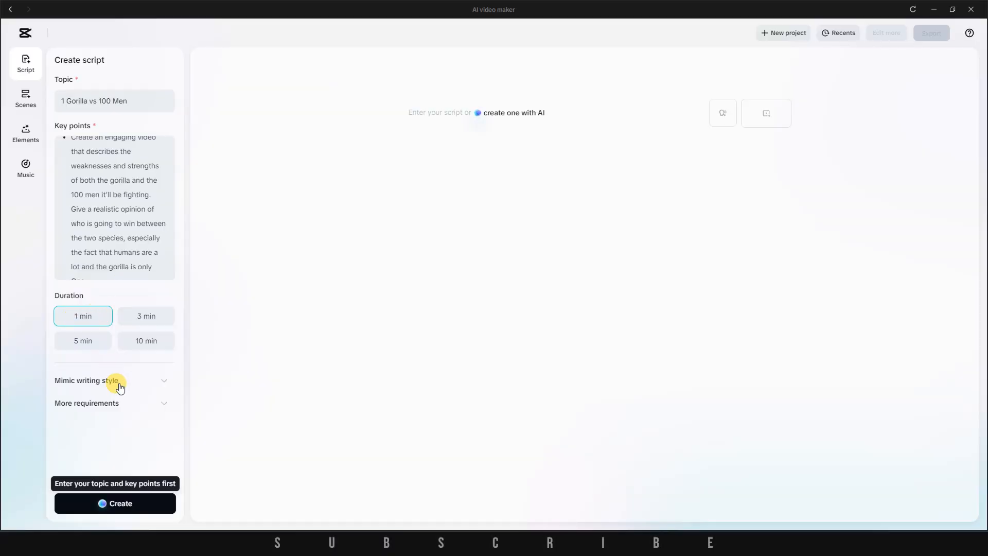
mouse_move(115, 406)
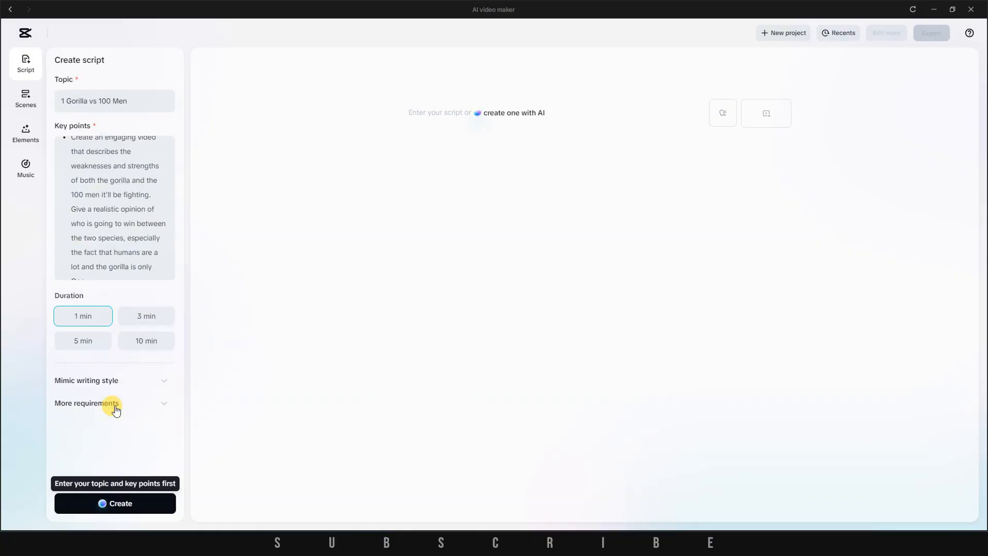
left_click(87, 403)
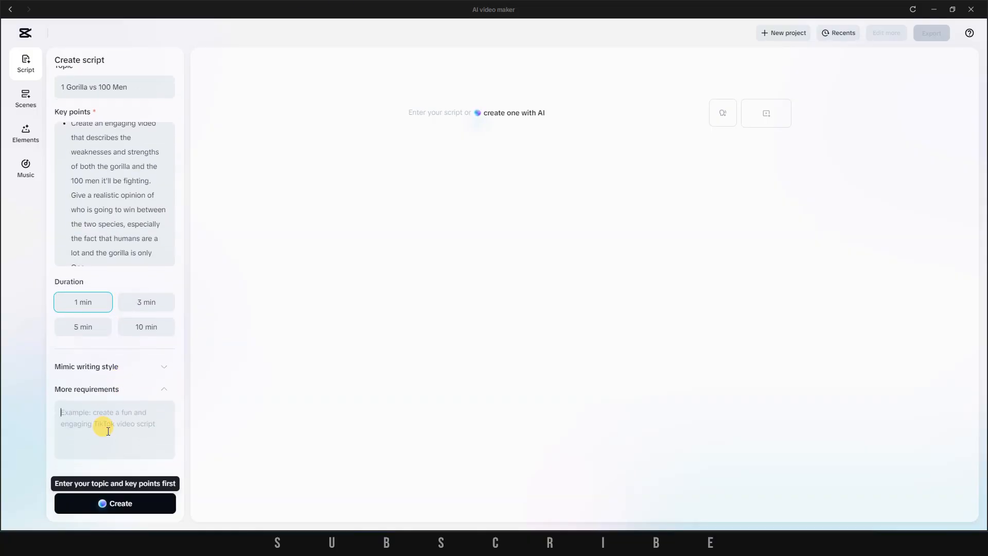
type("Make sure the first")
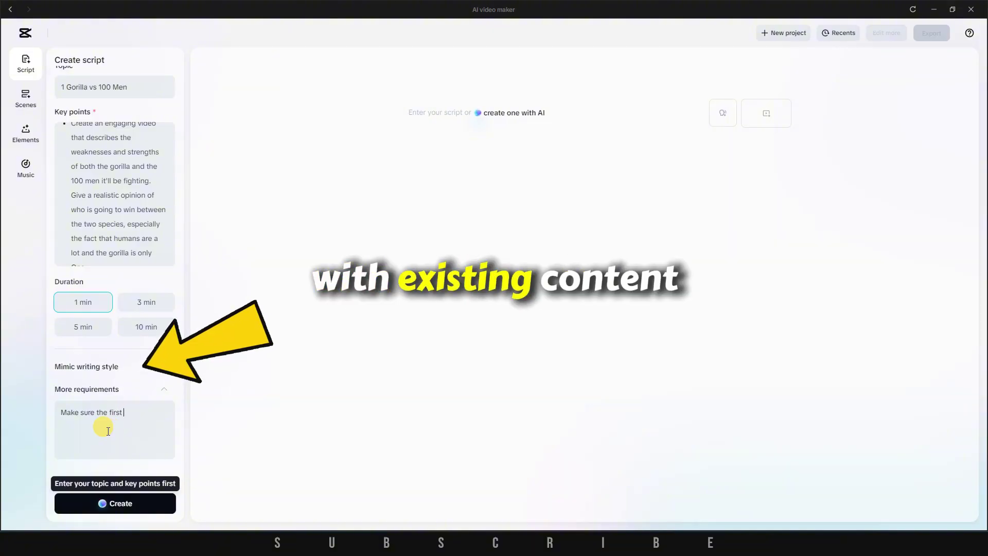
type("10 seco")
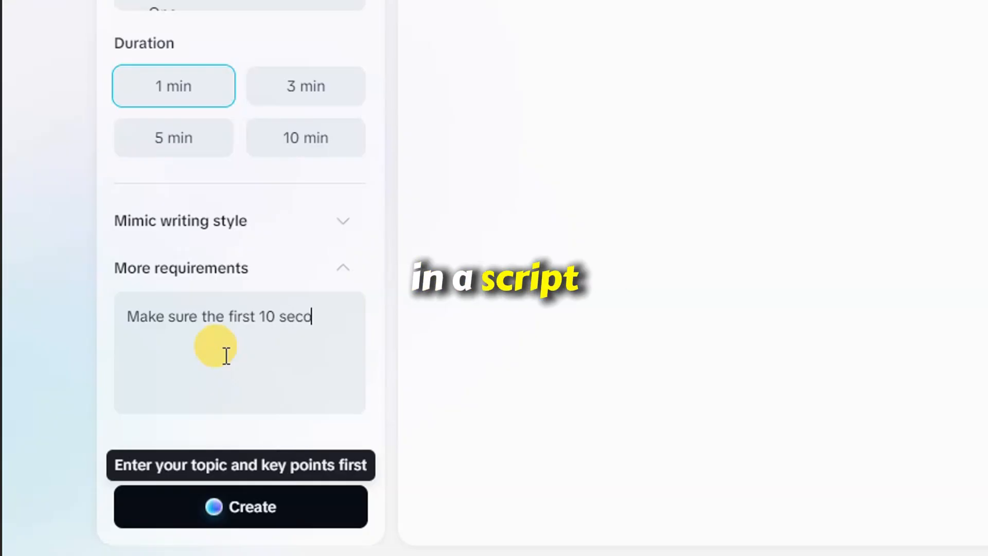
type("onds which is the h")
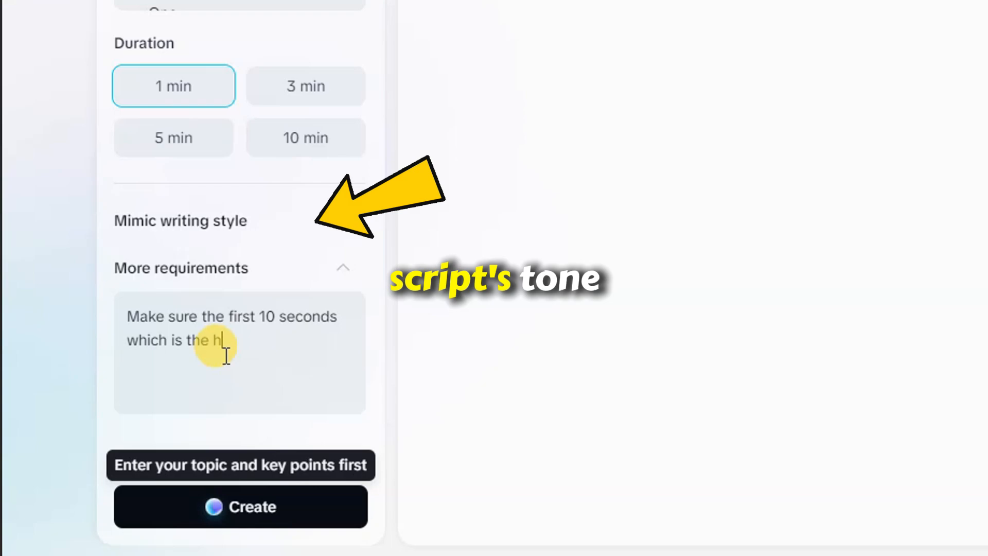
type("ook")
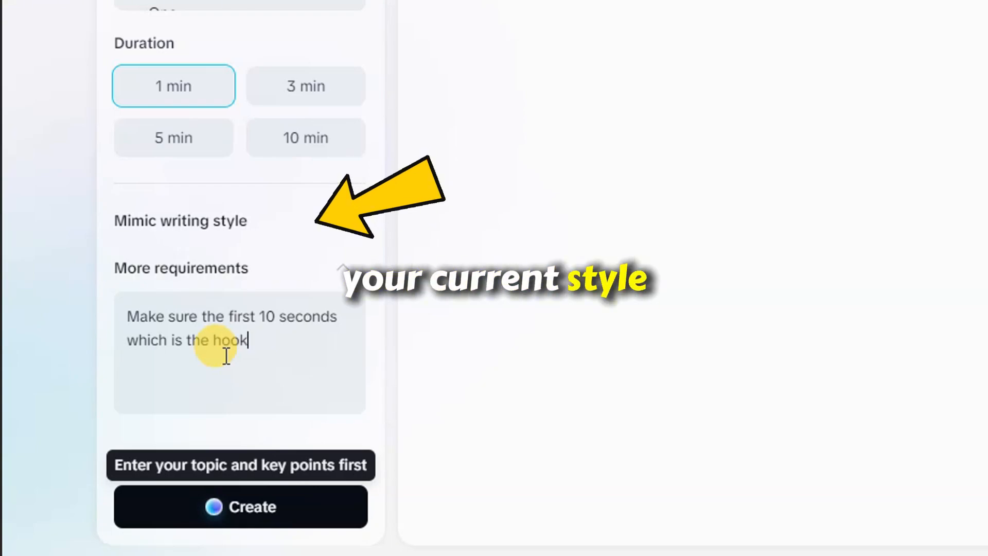
type("is a engan")
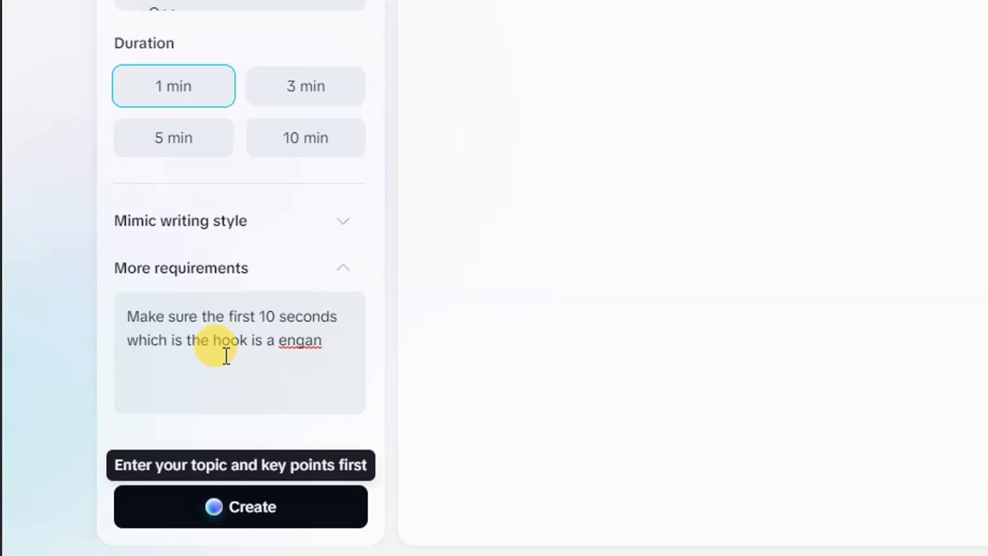
type("ging")
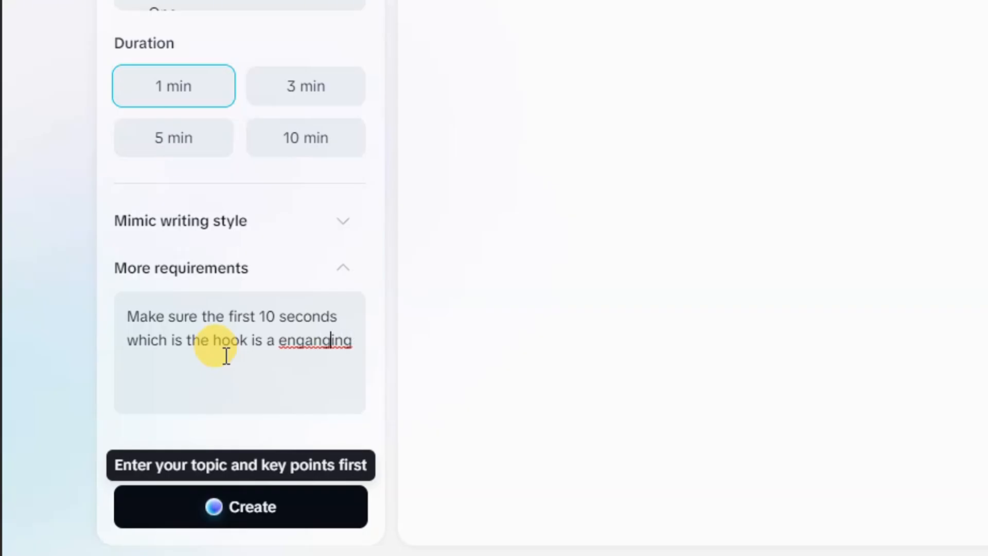
type("and")
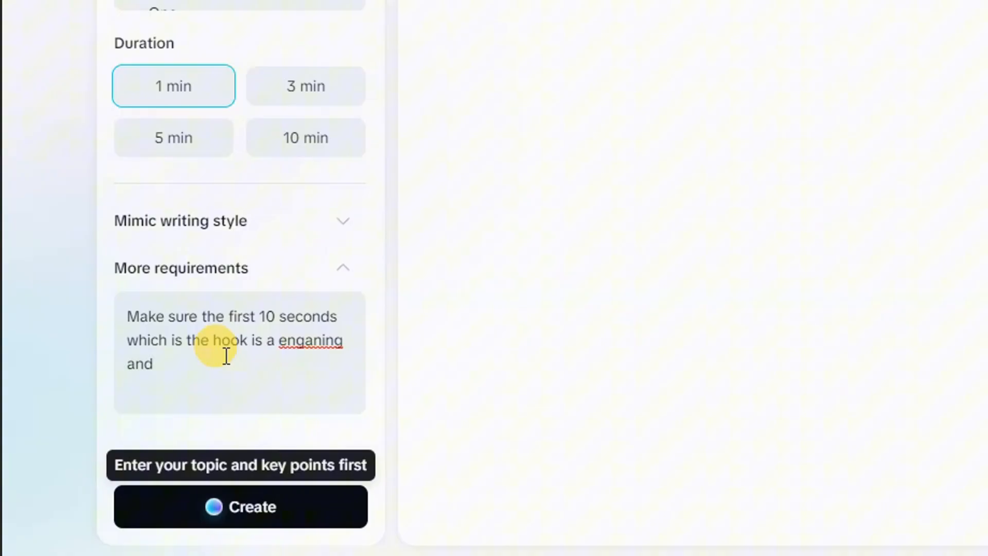
type("atten")
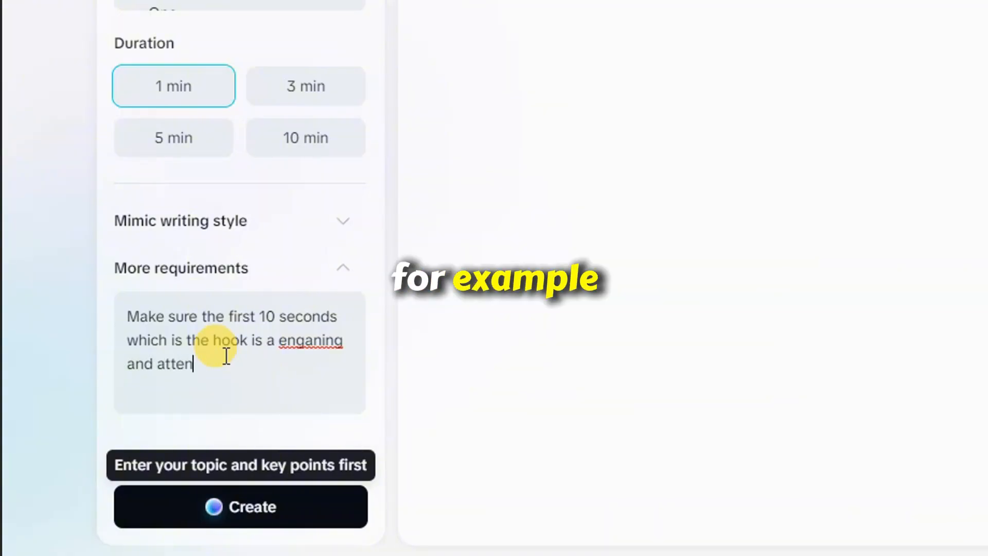
type("tion grabbi")
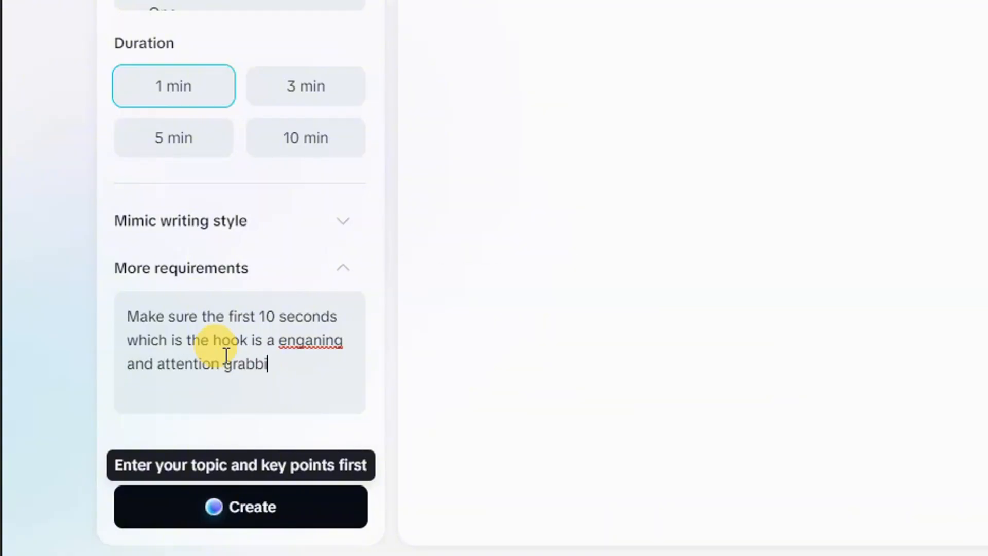
type("ng as possib")
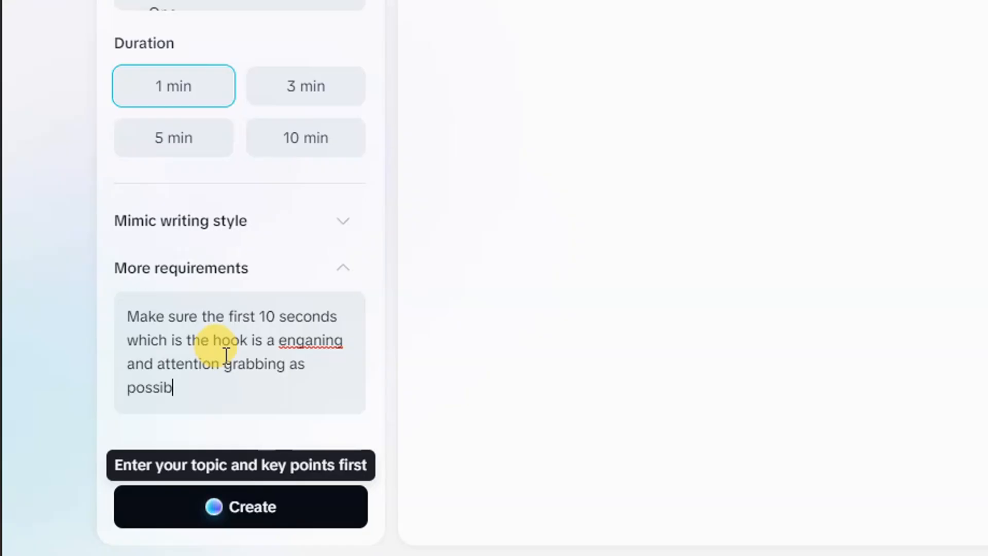
type("le")
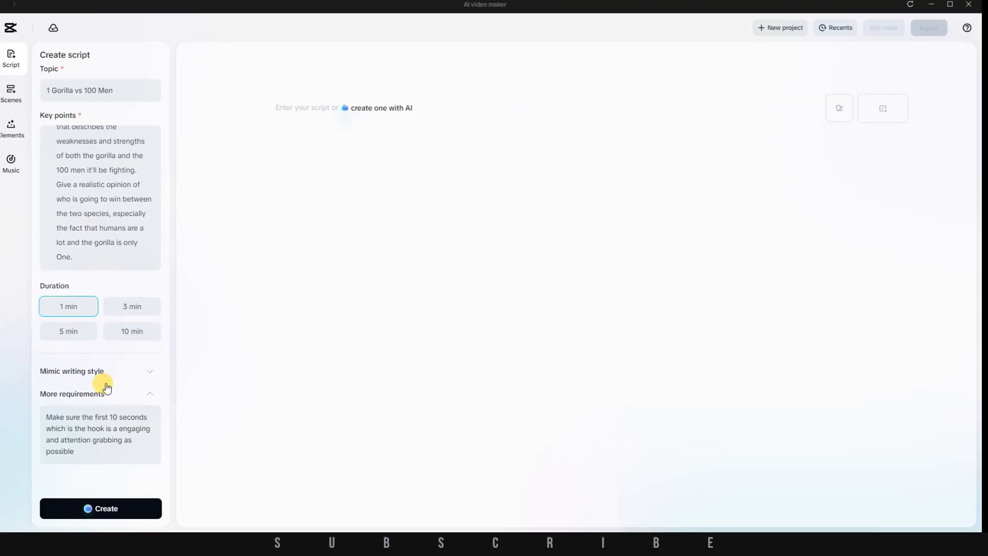
- Generate the script from the gorilla vs 100 men topic and key points
left_click(100, 508)
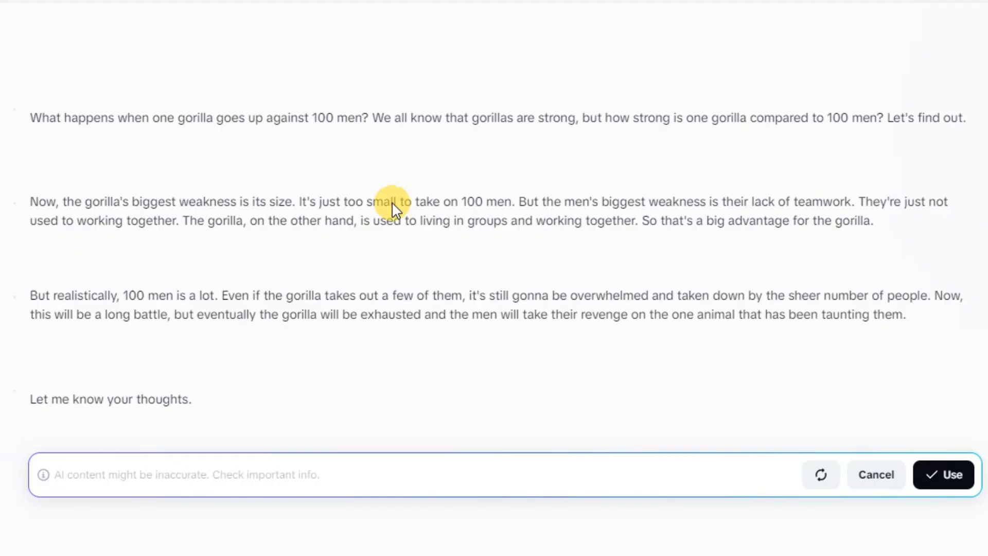
mouse_move(863, 337)
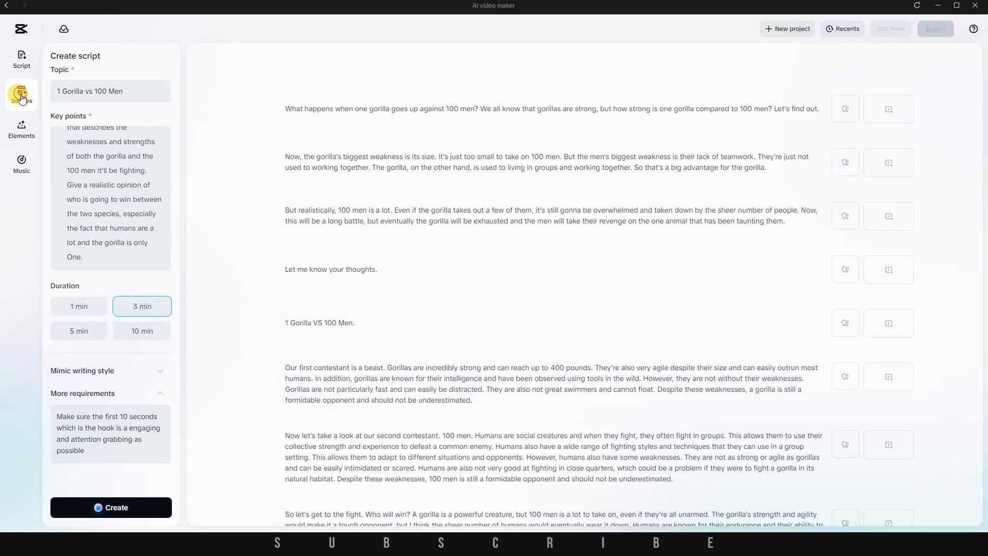
- Switch the scene options from avatars to voices and filter to Narration to pick Serious Male III
left_click(20, 95)
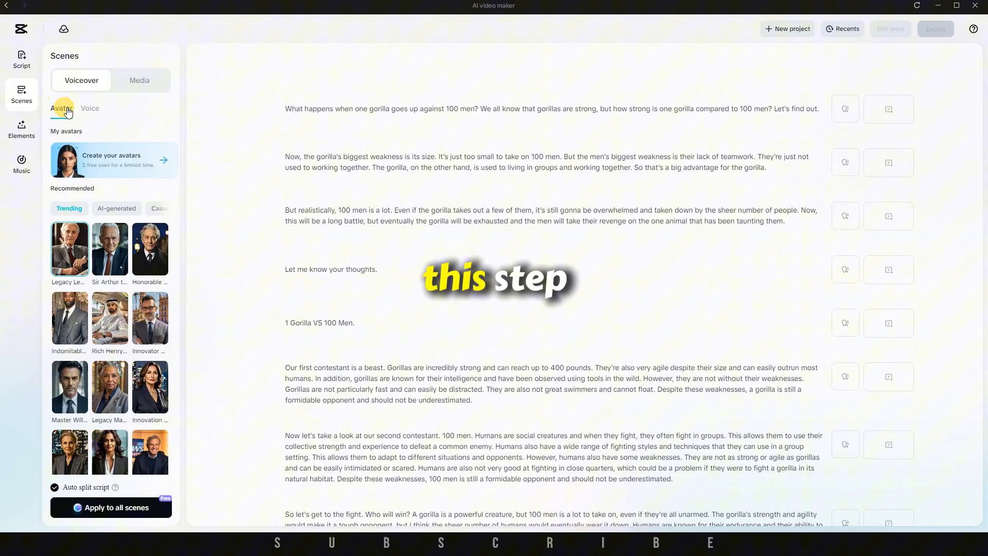
scroll("down", 3)
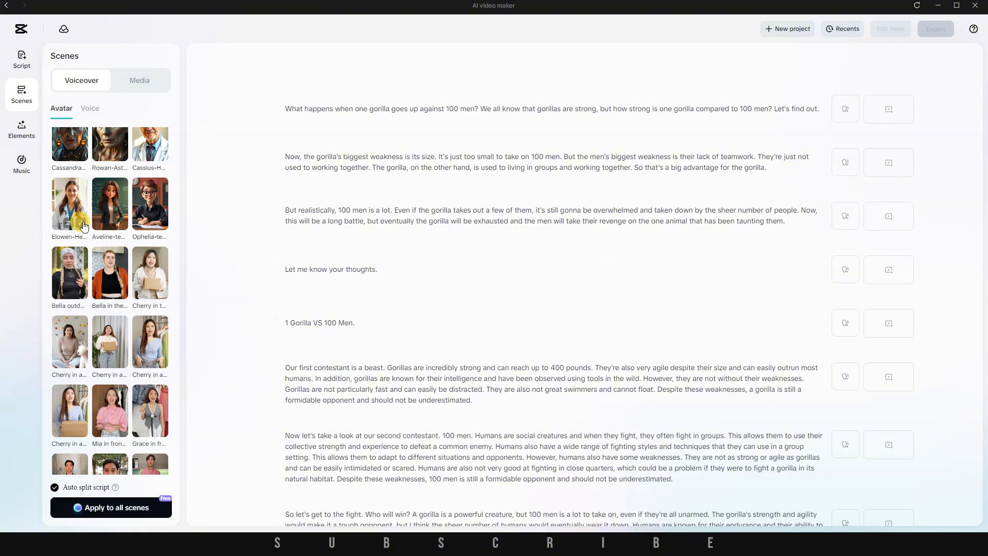
scroll("down", 3)
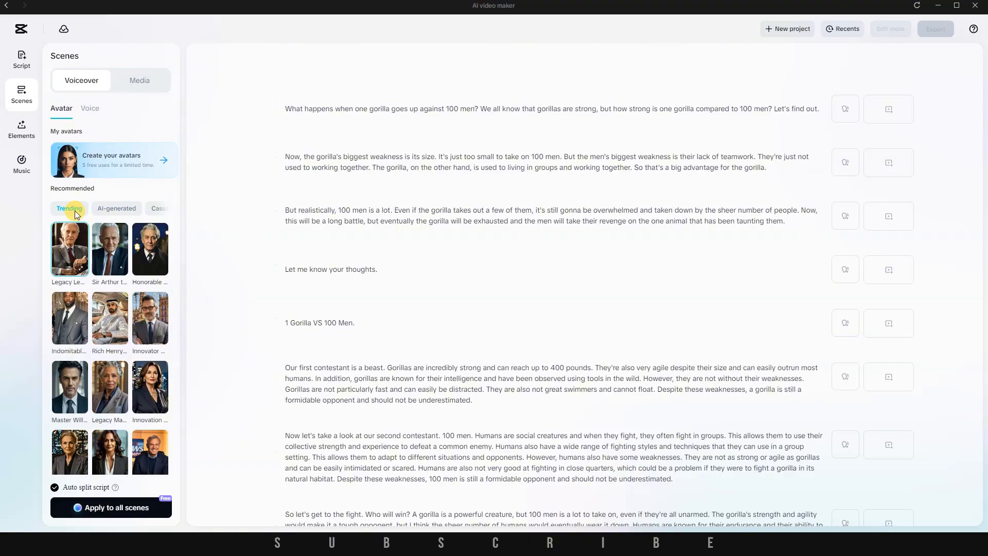
left_click(90, 108)
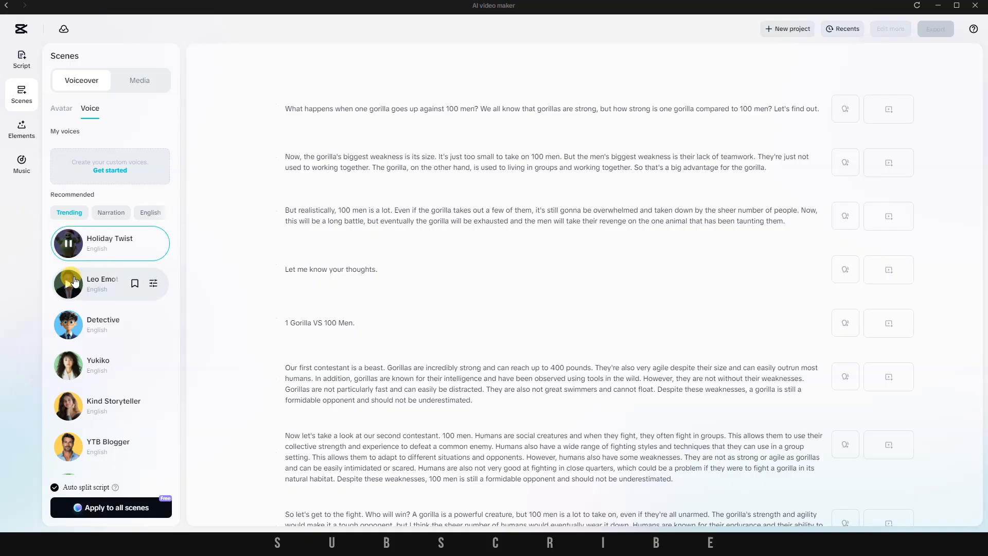
scroll("down", 3)
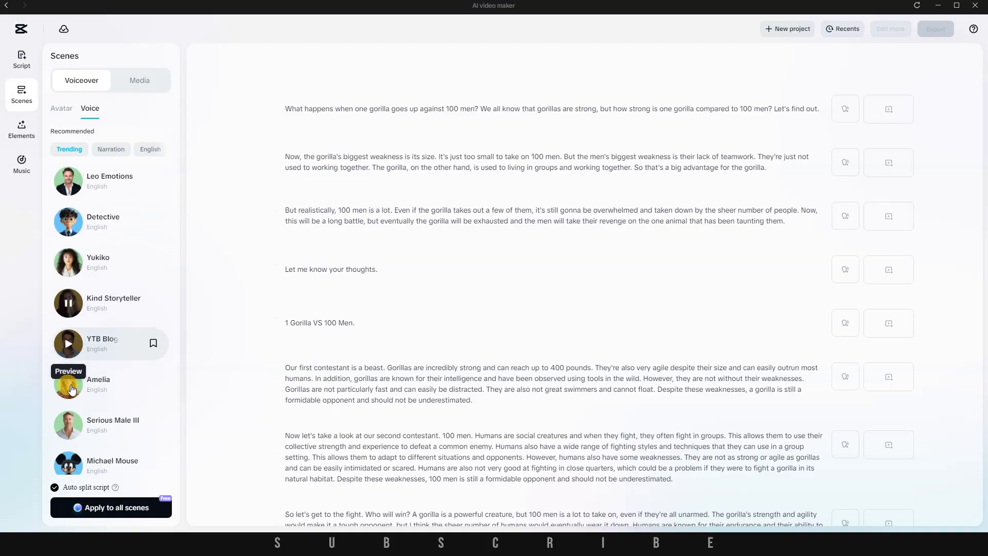
scroll("down", 3)
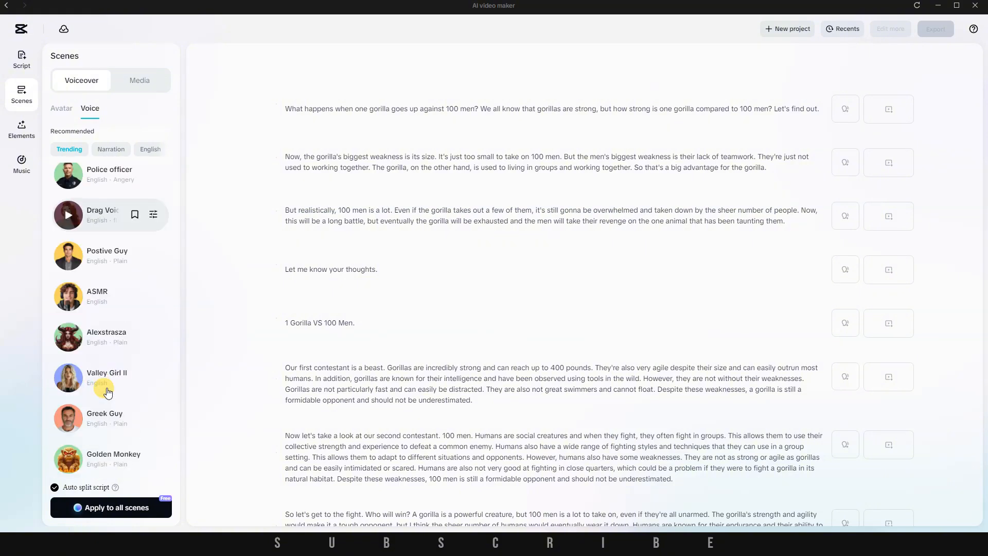
scroll("down", 3)
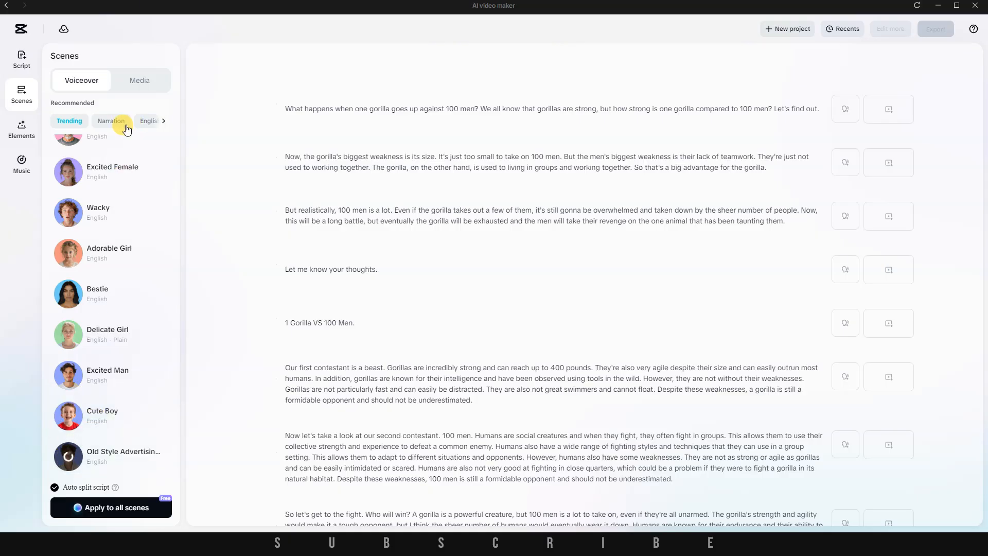
left_click(111, 121)
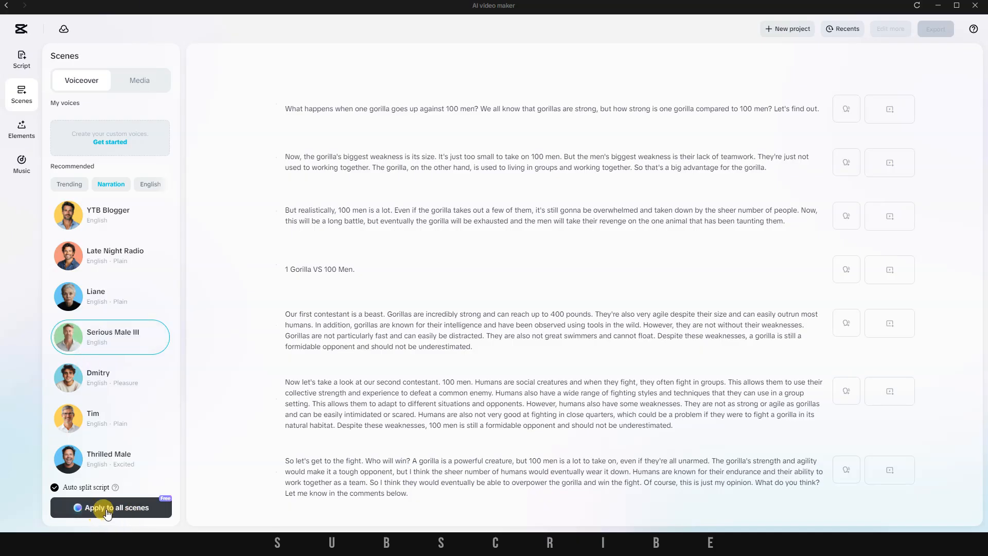
- Apply the Serious Male III voice to all scenes and preview a later scene
left_click(110, 507)
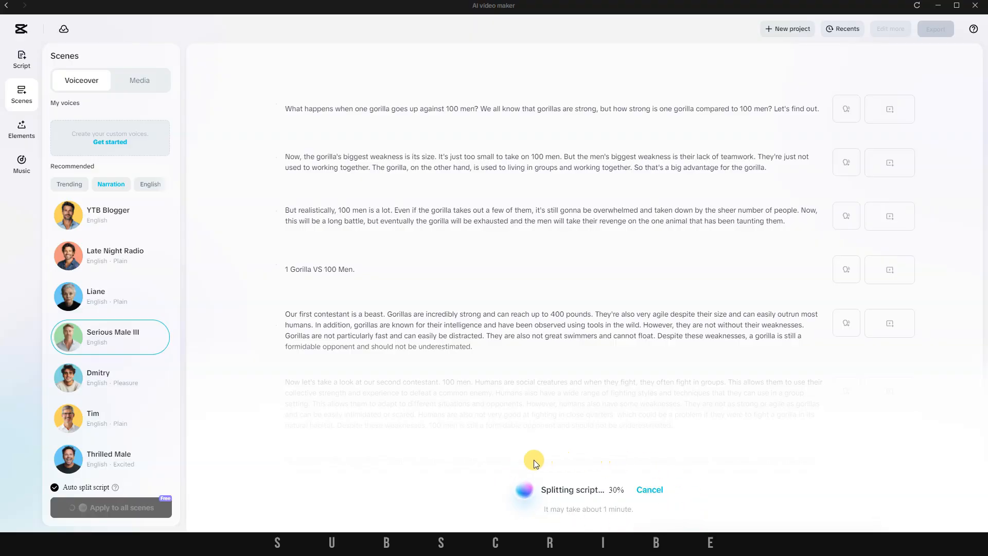
mouse_move(627, 511)
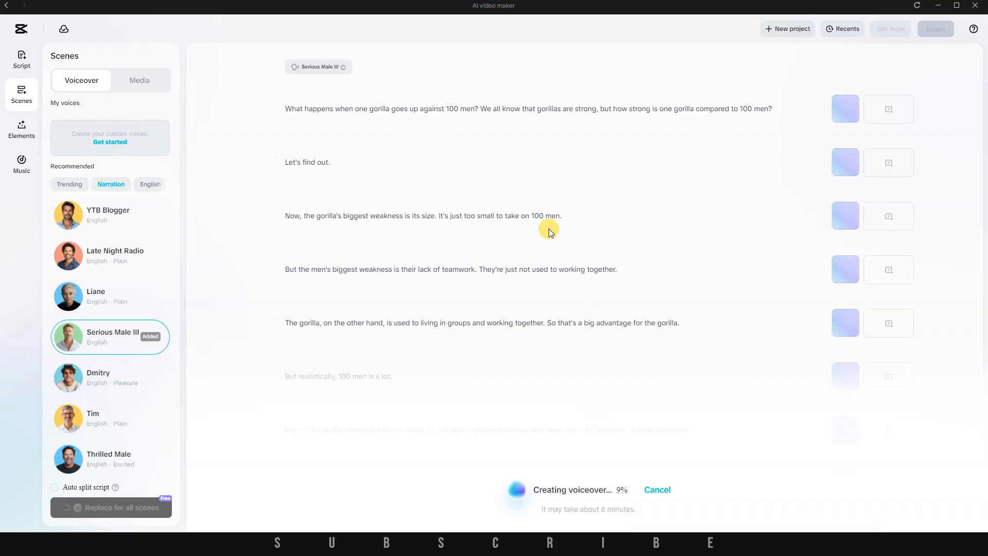
mouse_move(506, 210)
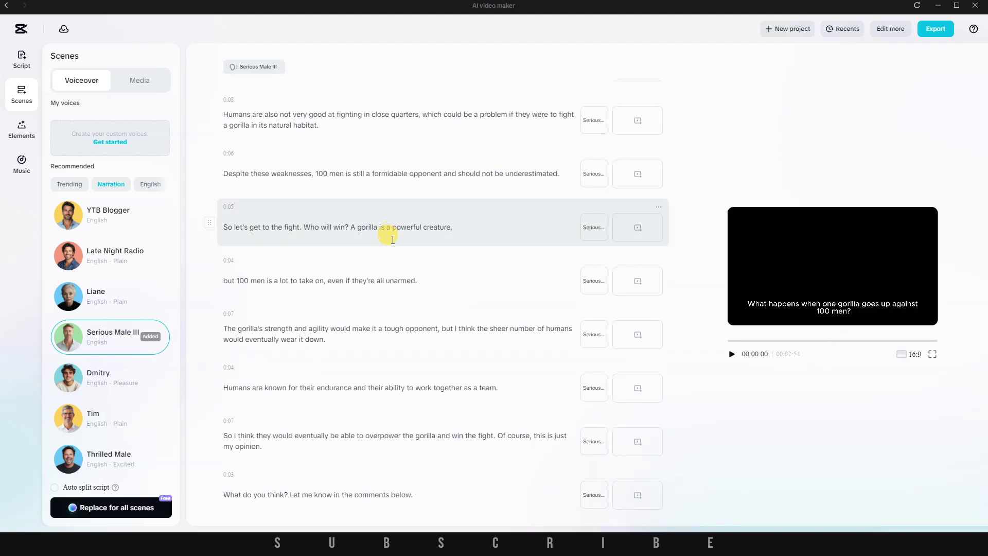
scroll("up", 3)
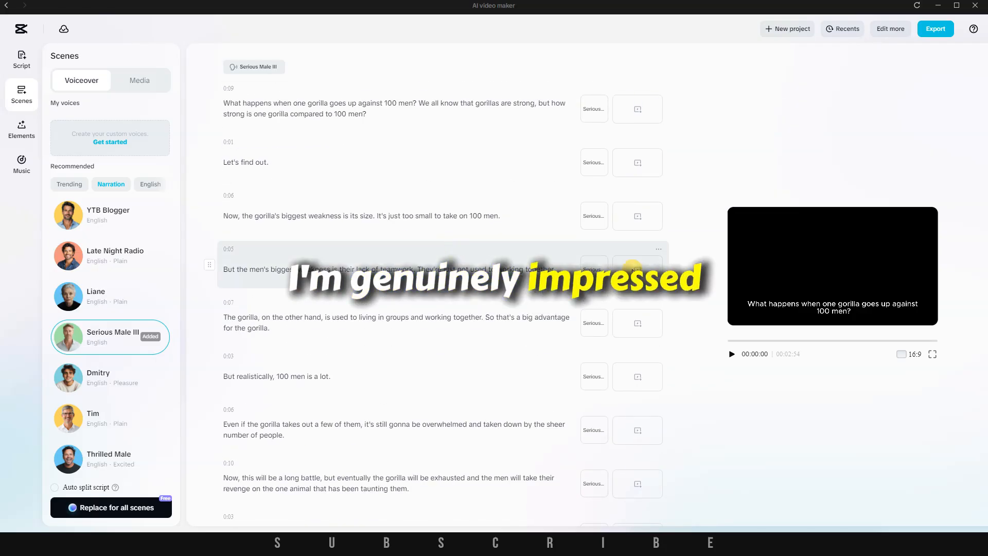
left_click(732, 354)
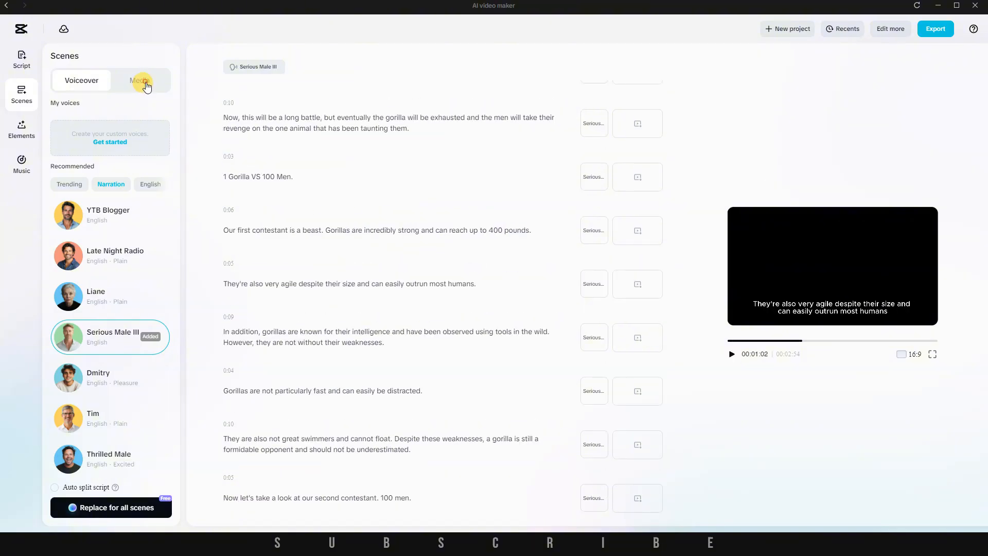
- Open Generate AI media for the scenes and browse the Your media and Stock media tabs
left_click(140, 81)
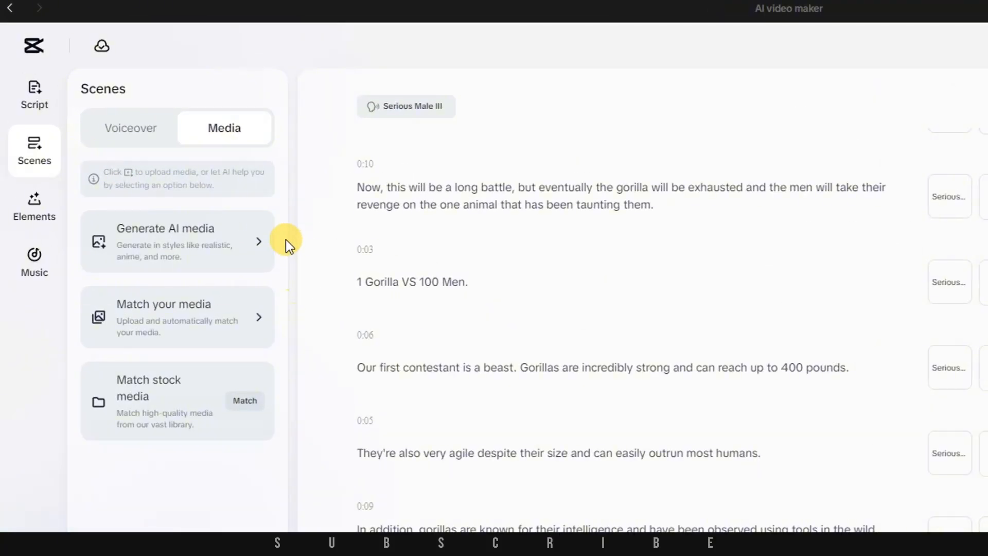
mouse_move(85, 303)
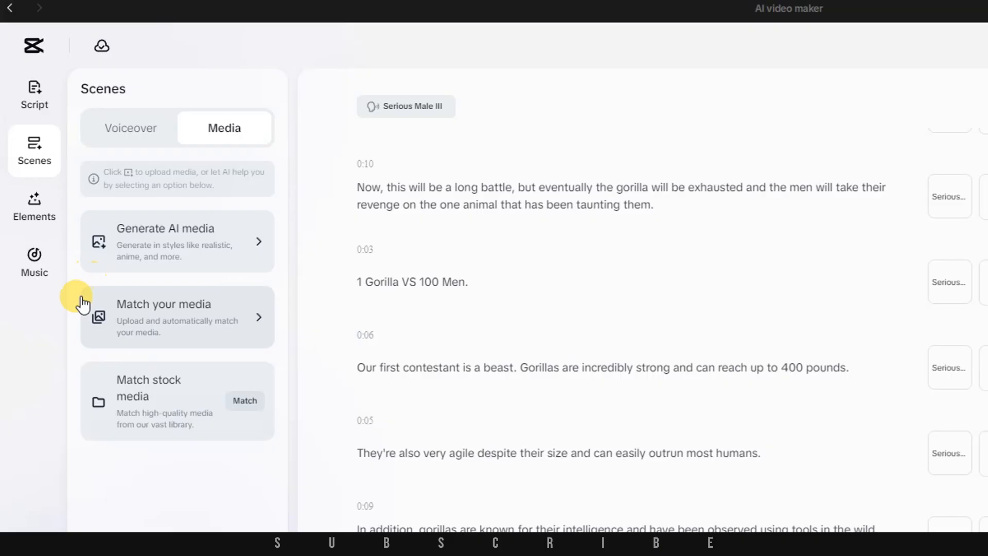
mouse_move(179, 451)
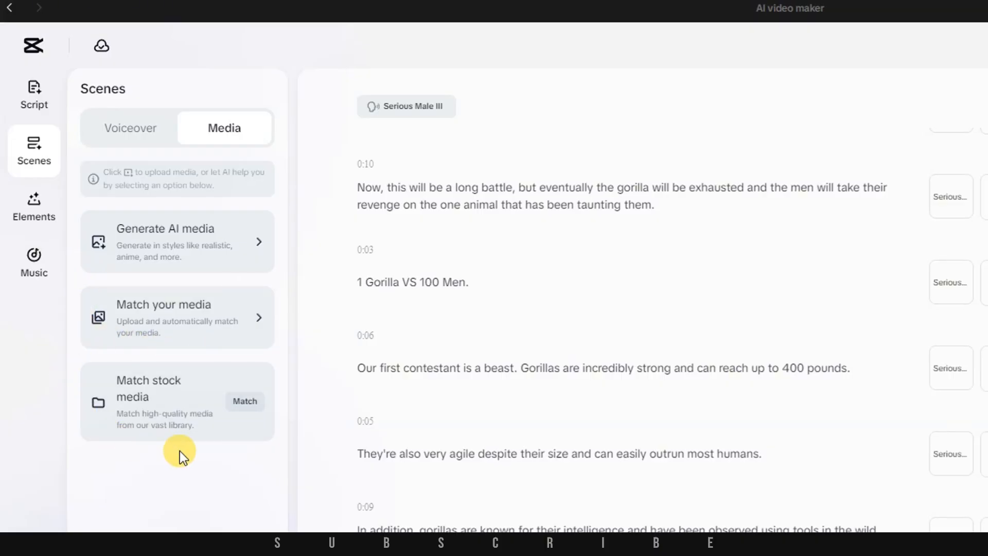
mouse_move(145, 453)
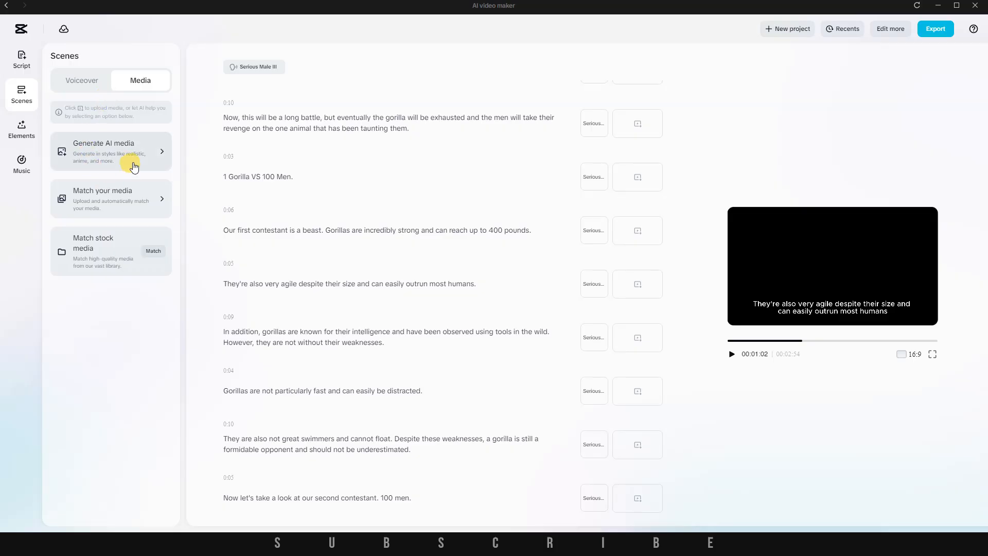
left_click(110, 151)
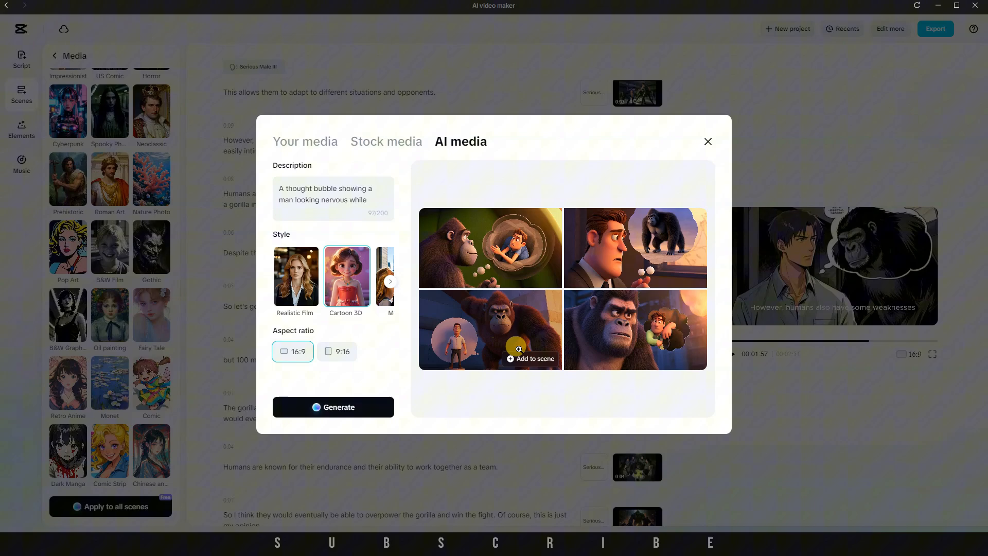
left_click(305, 140)
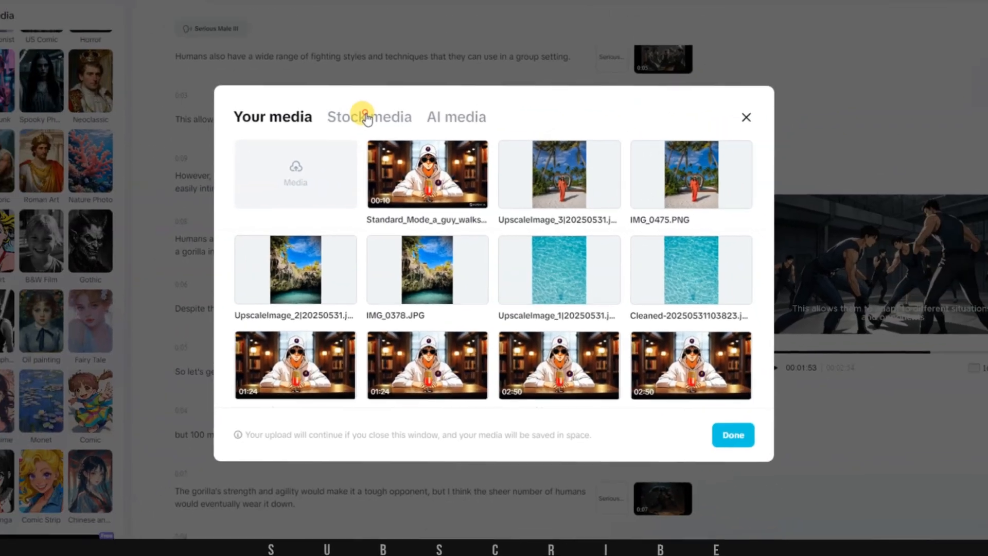
left_click(369, 116)
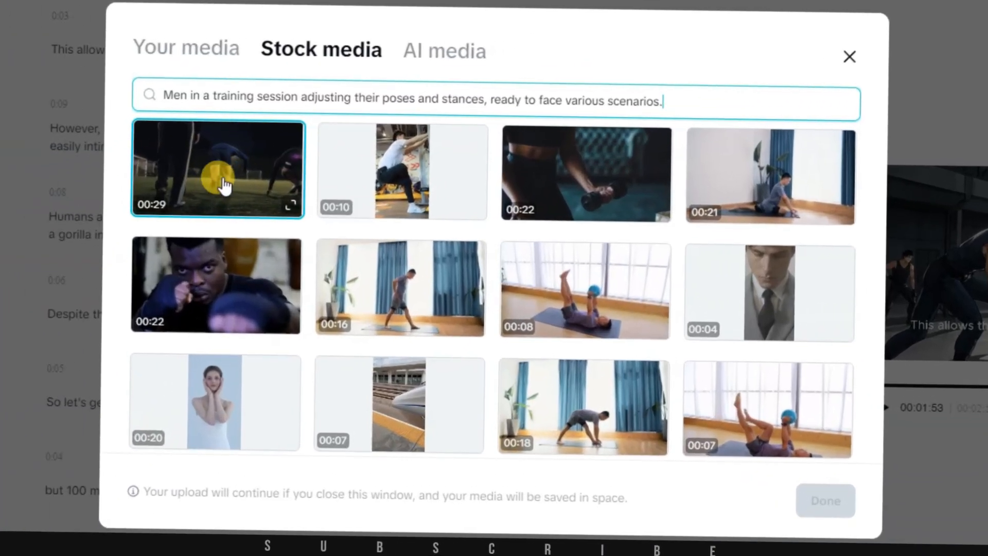
scroll("down", 3)
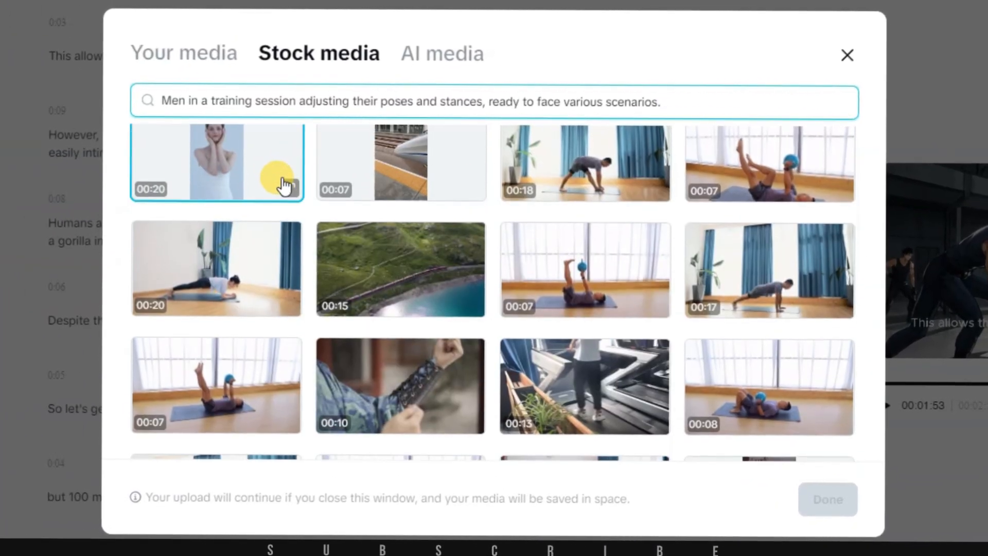
scroll("down", 3)
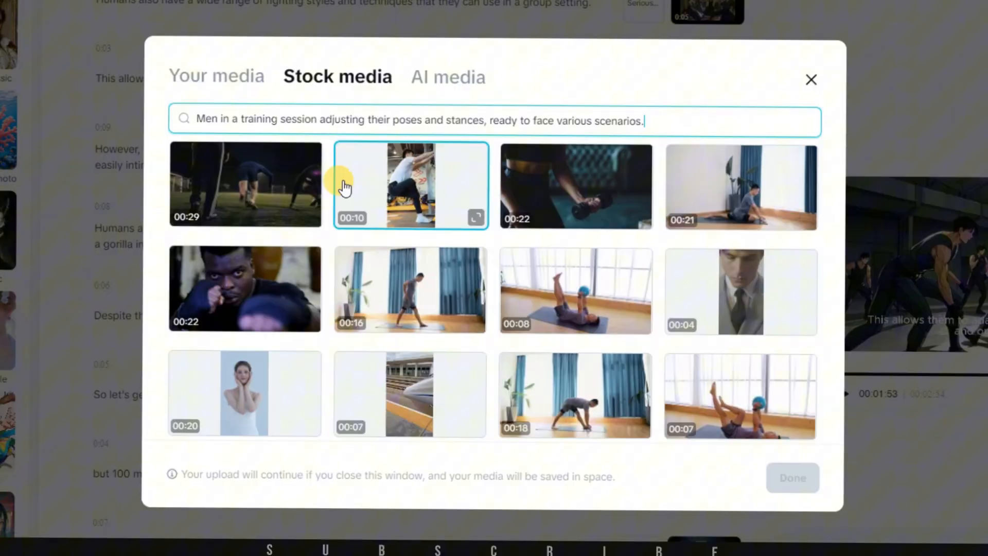
left_click(216, 76)
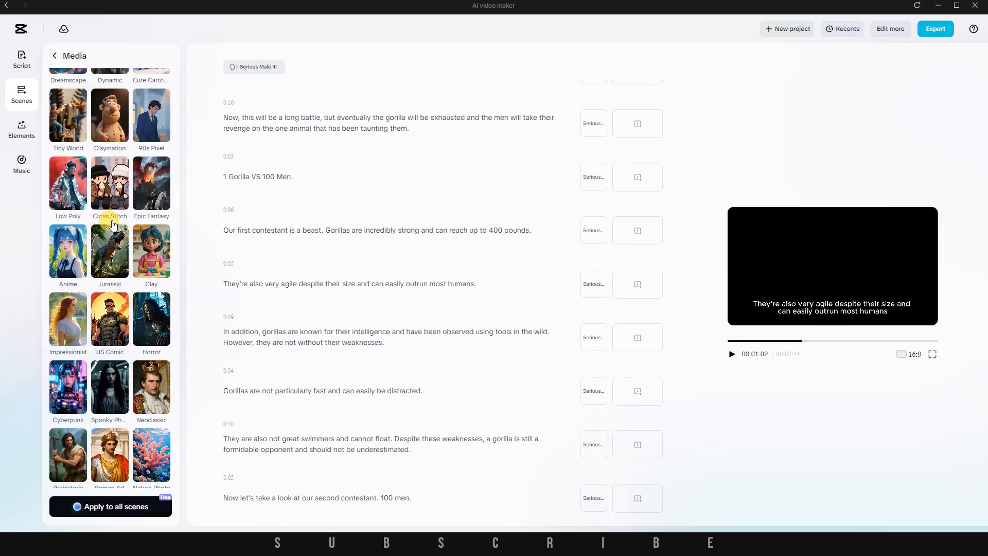
scroll("down", 3)
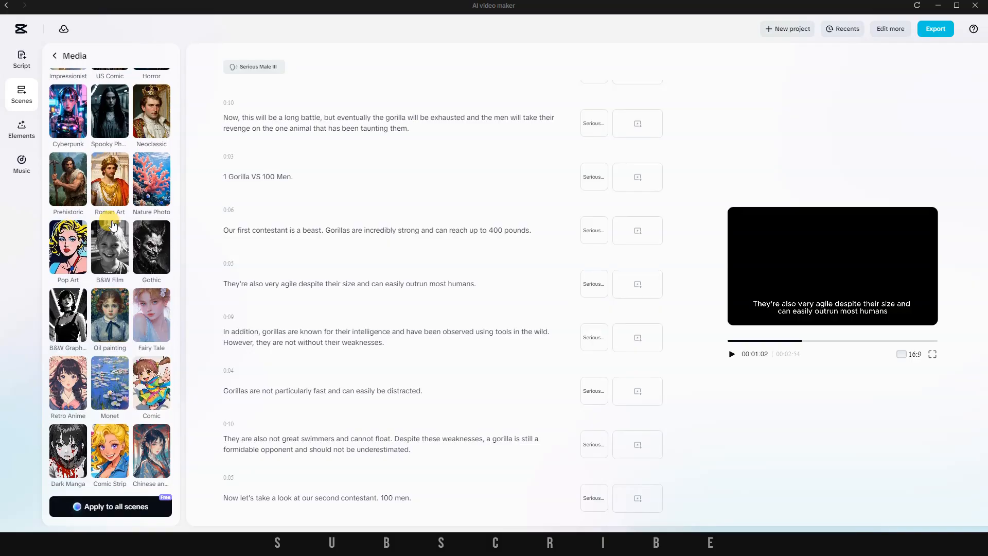
scroll("up", 3)
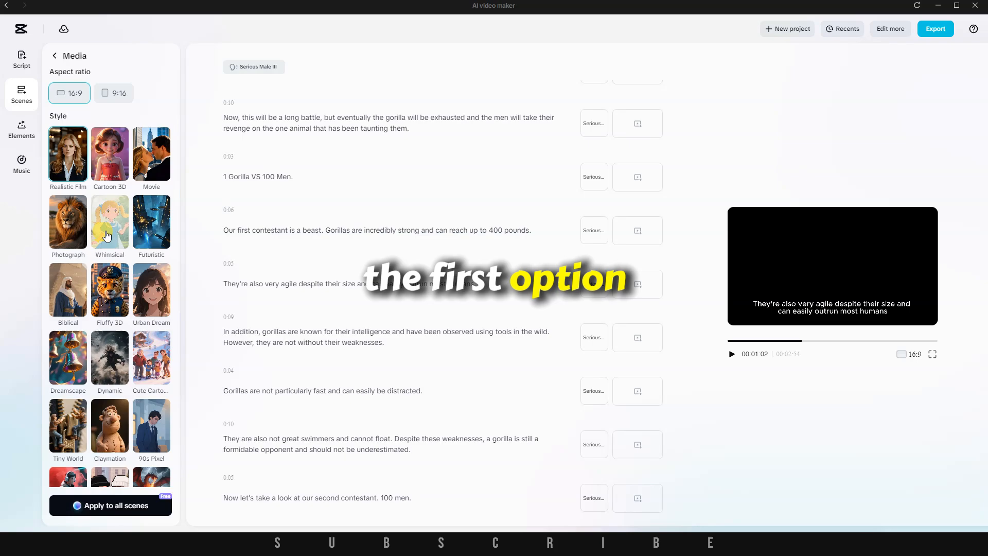
scroll("down", 3)
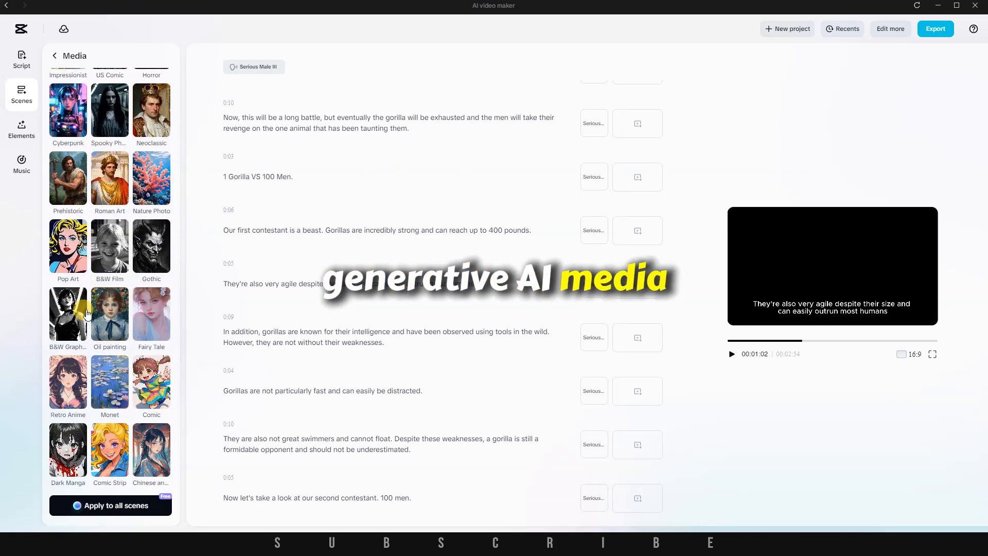
scroll("up", 3)
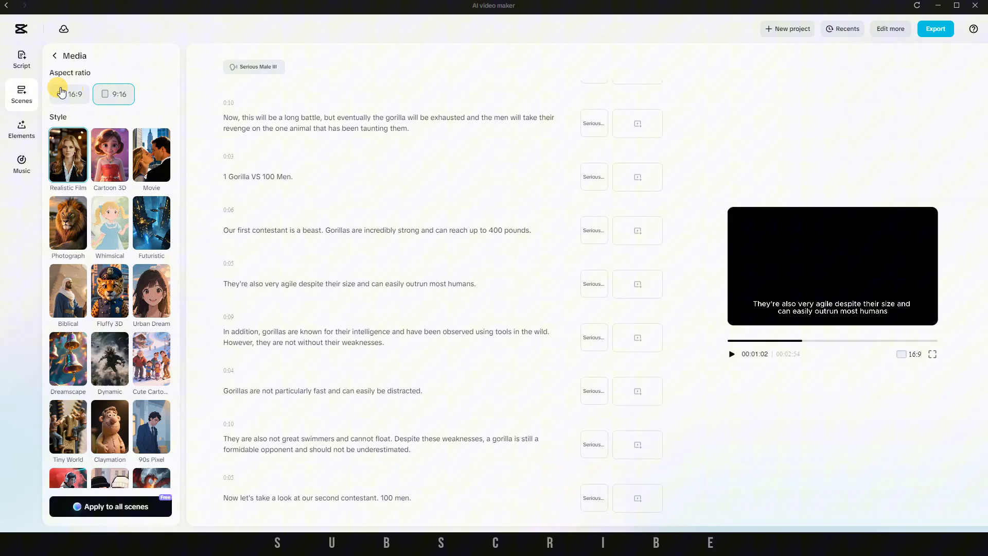
left_click(68, 94)
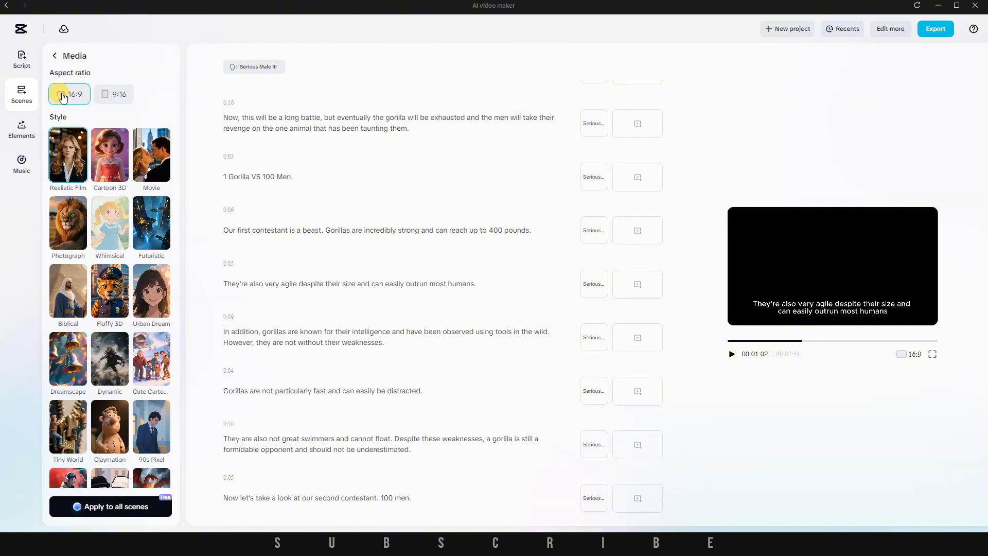
scroll("down", 3)
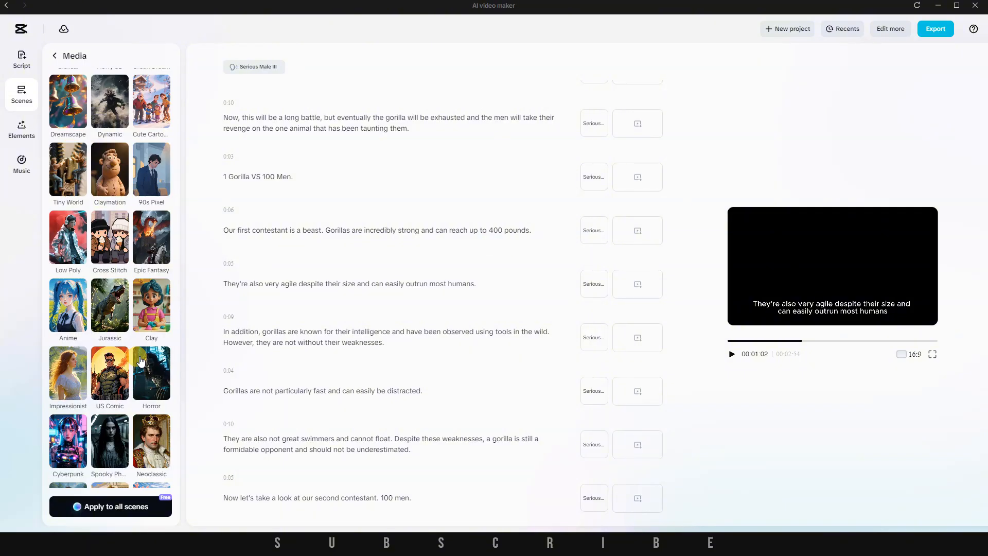
scroll("down", 3)
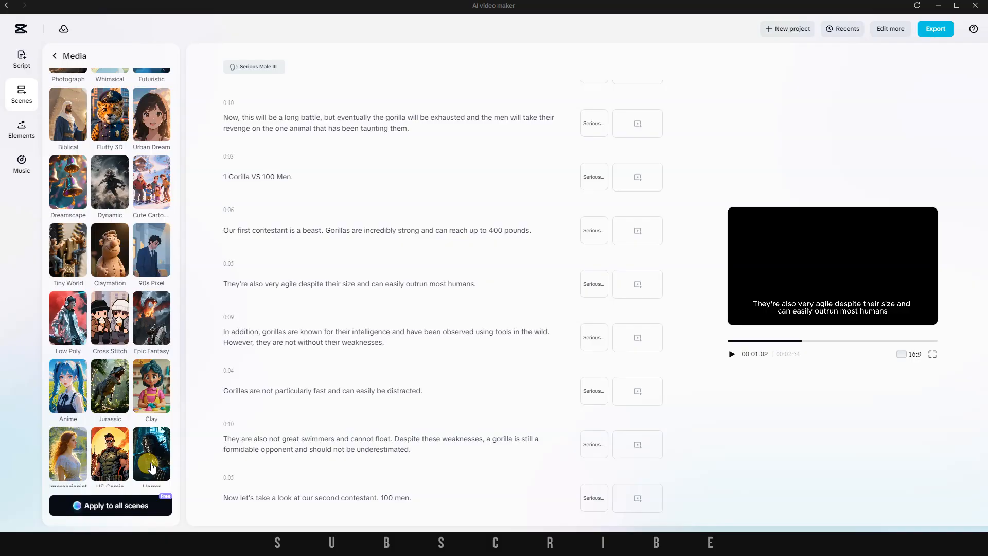
scroll("down", 3)
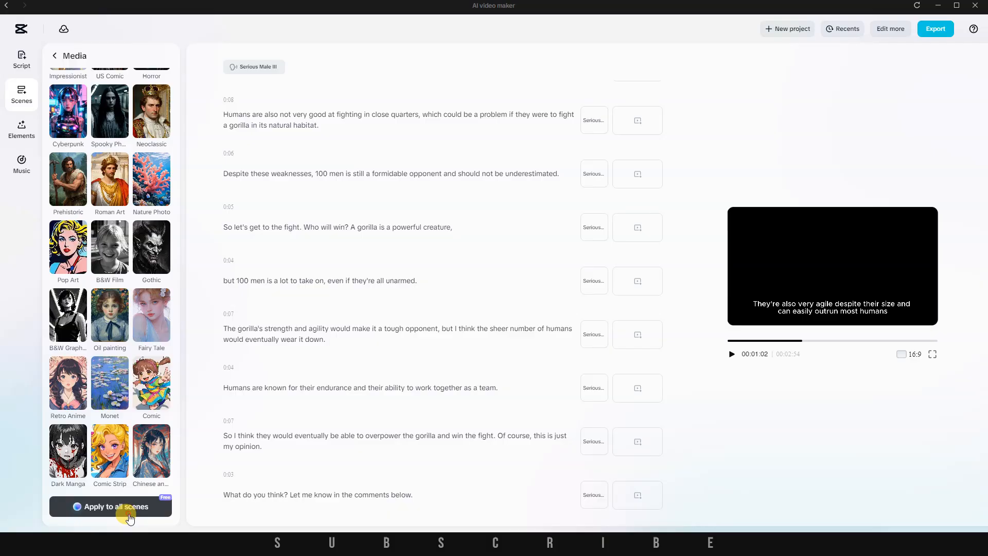
- Generate AI visuals in the chosen art style for all scenes
left_click(110, 506)
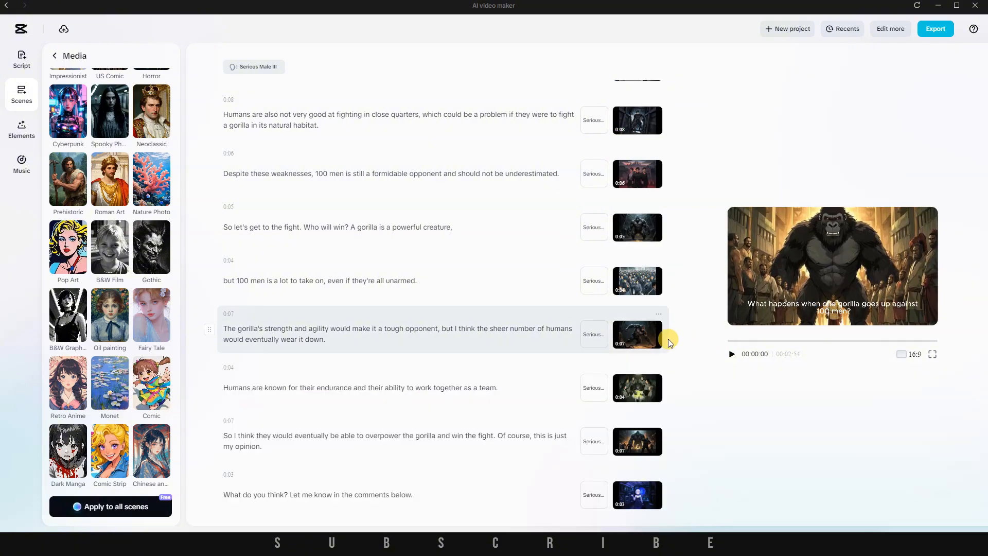
mouse_move(704, 215)
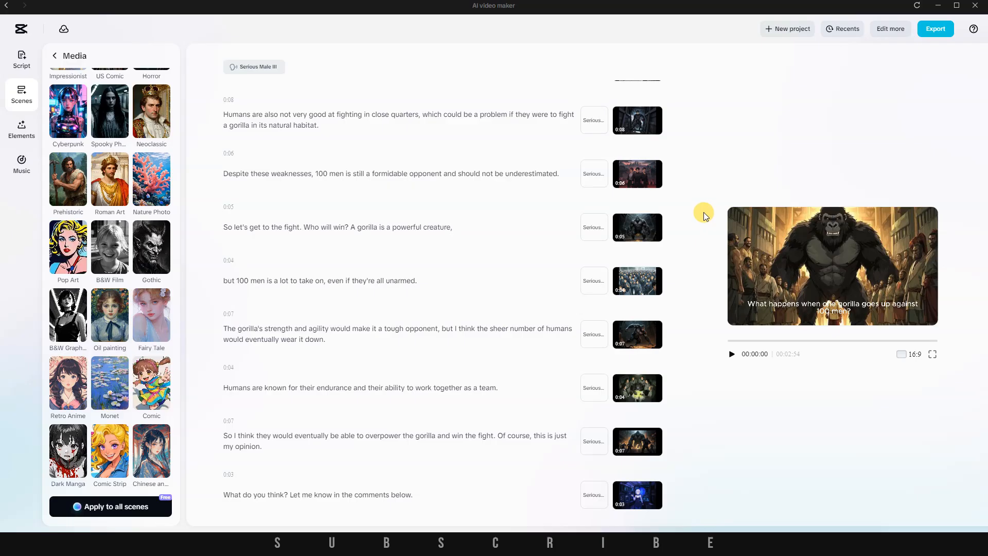
left_click(731, 353)
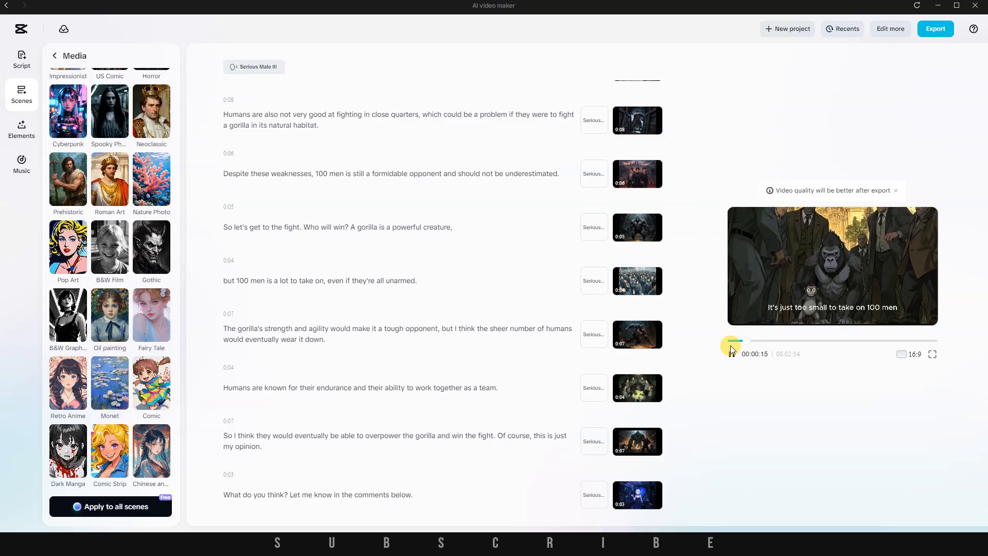
left_click(730, 346)
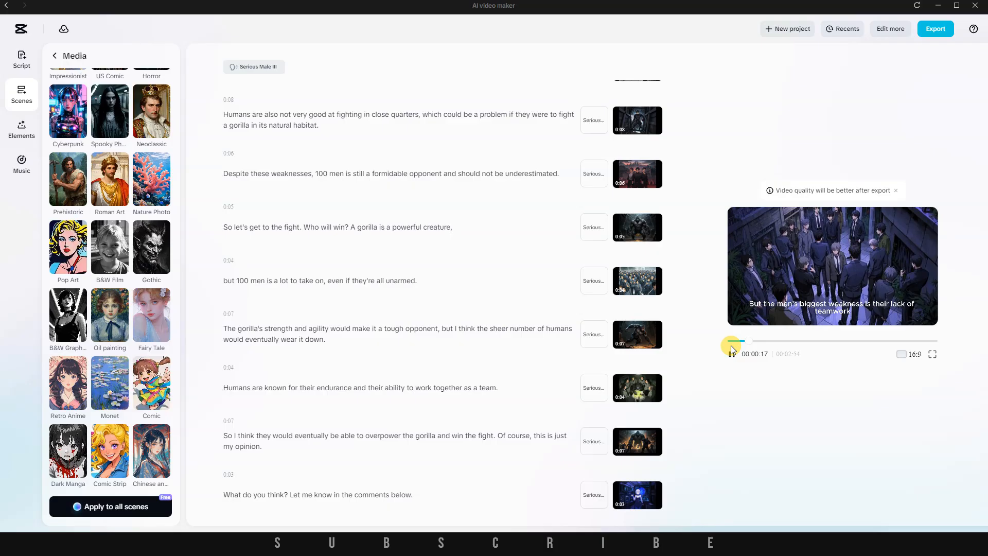
left_click(730, 349)
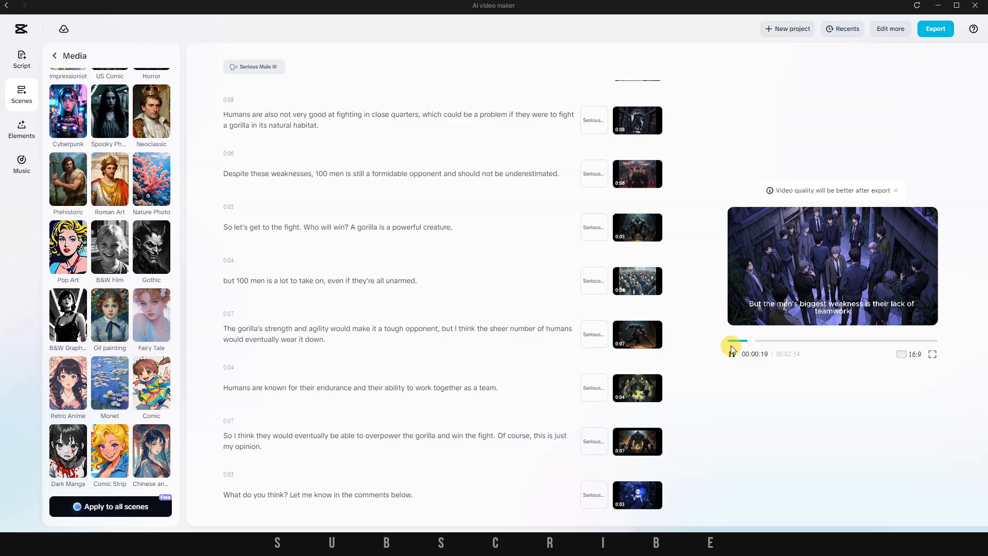
left_click(731, 350)
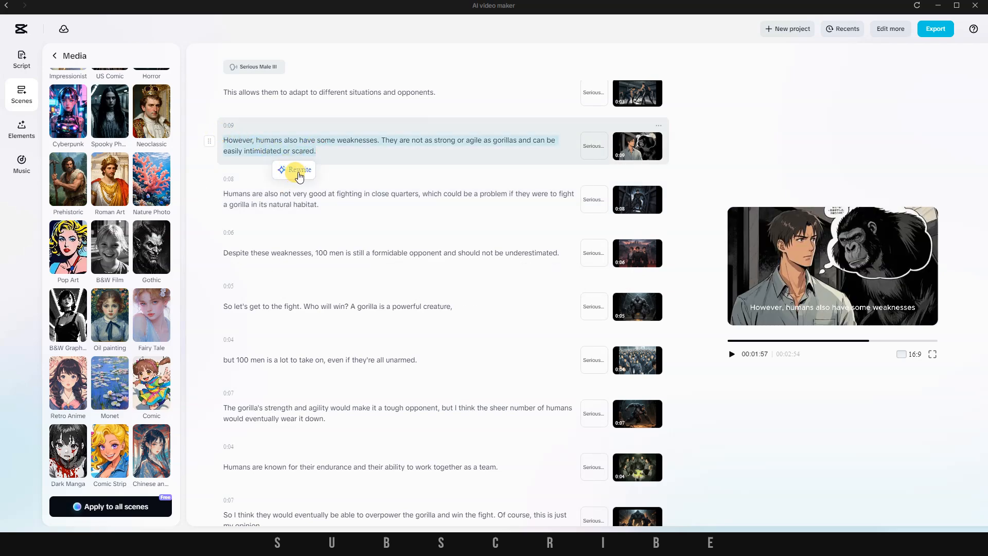
mouse_move(610, 148)
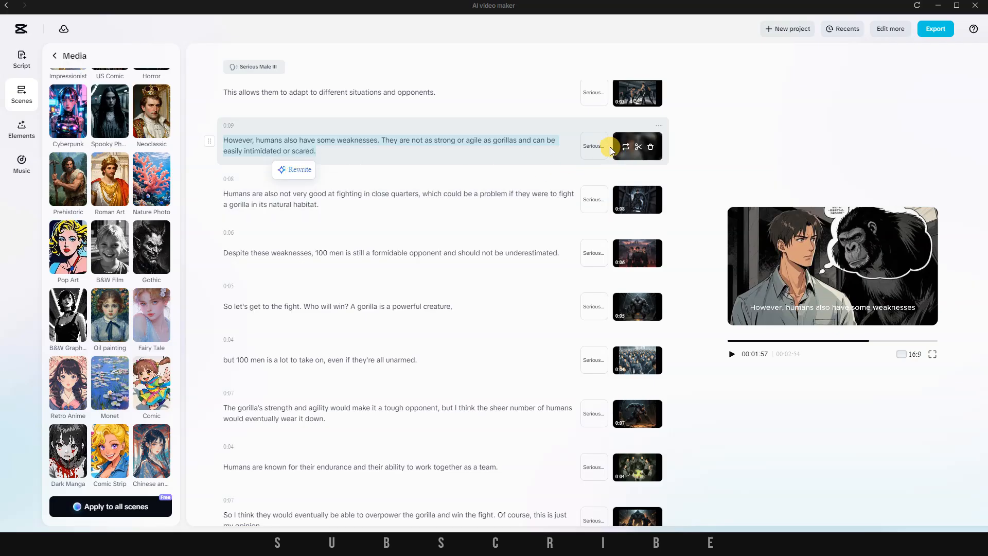
mouse_move(592, 149)
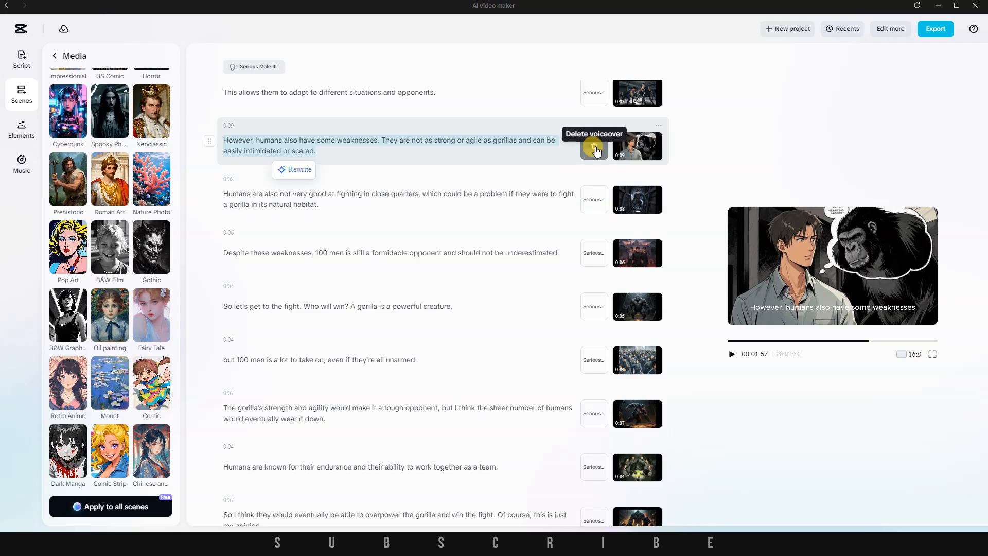
mouse_move(626, 146)
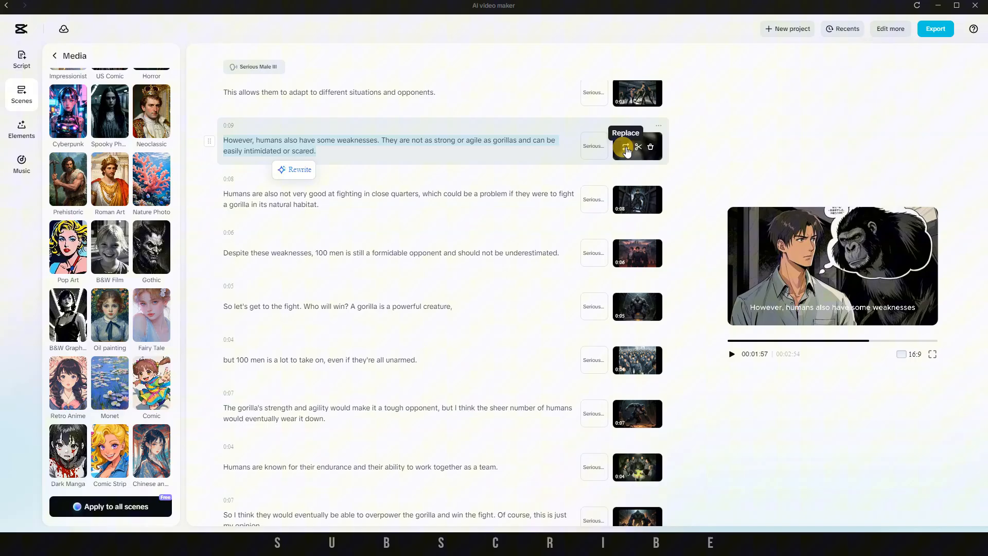
- Generate a new AI image for the adapting-to-situations scene, check stock results, and close the picker
left_click(625, 146)
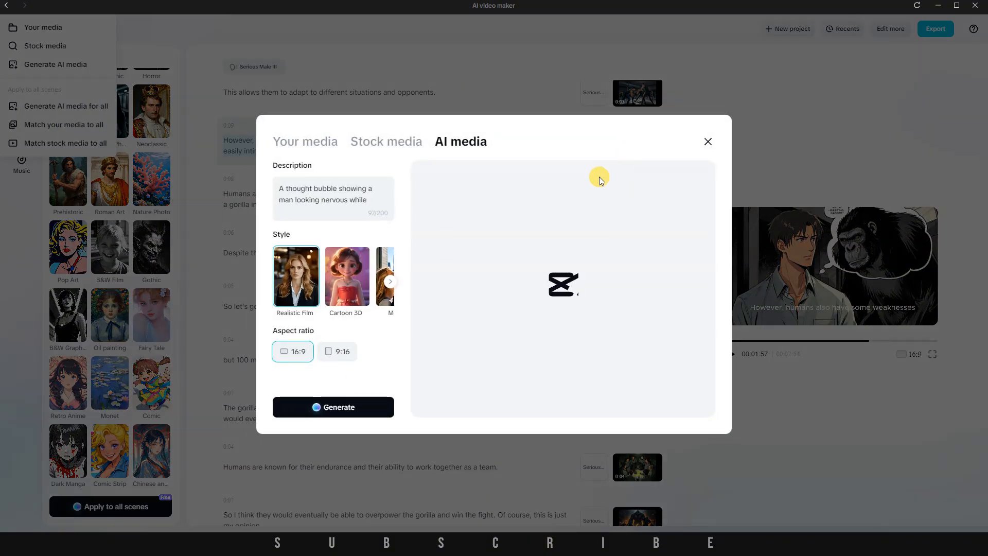
mouse_move(353, 238)
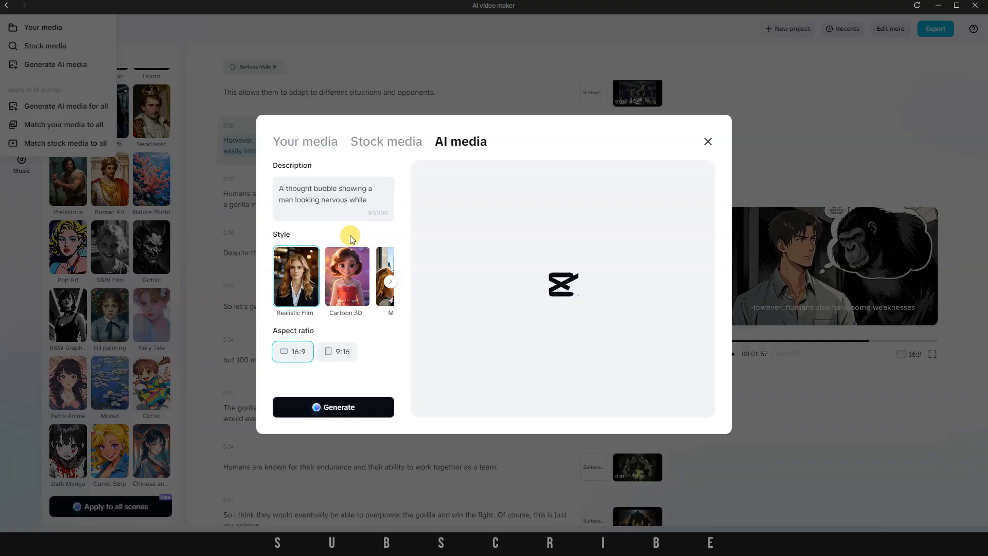
left_click(333, 406)
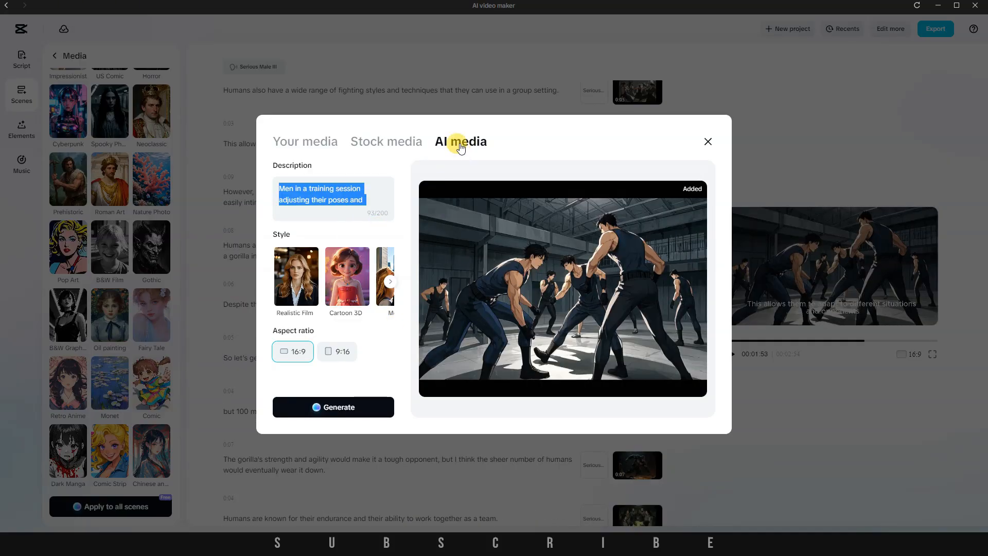
left_click(386, 140)
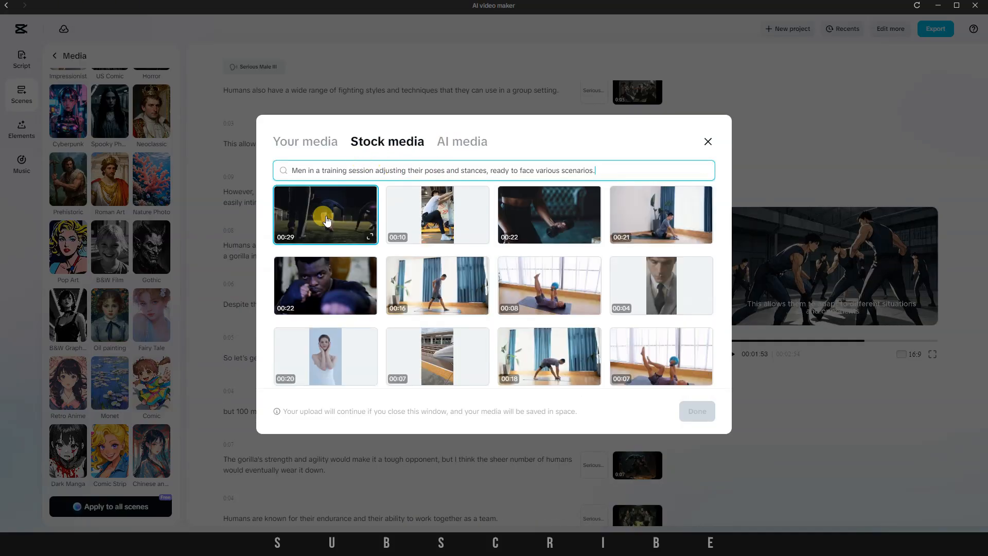
scroll("down", 3)
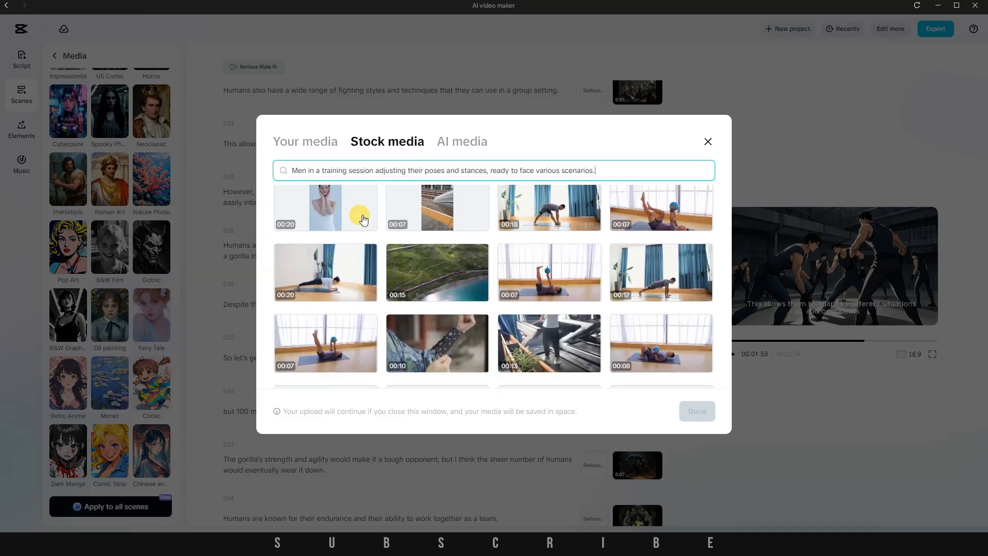
scroll("down", 3)
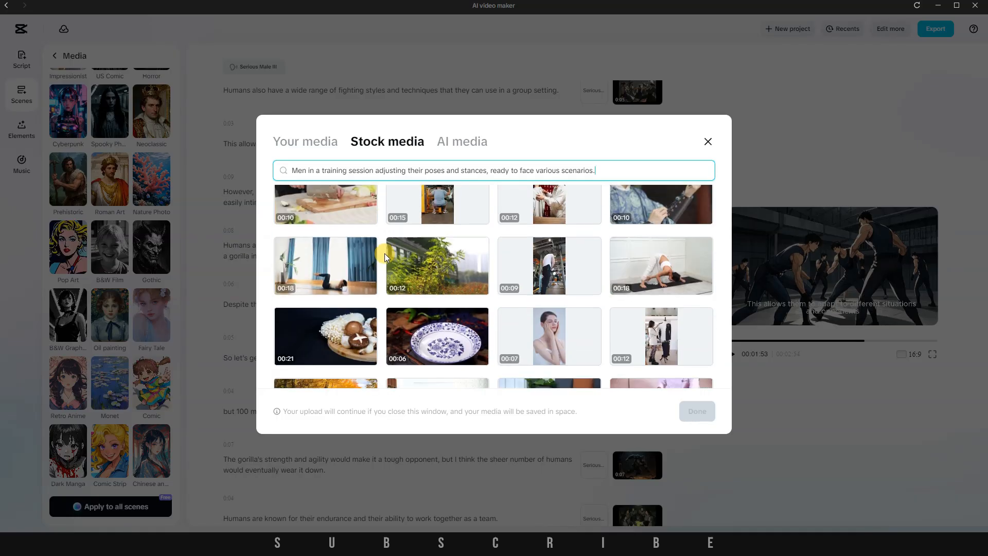
left_click(706, 141)
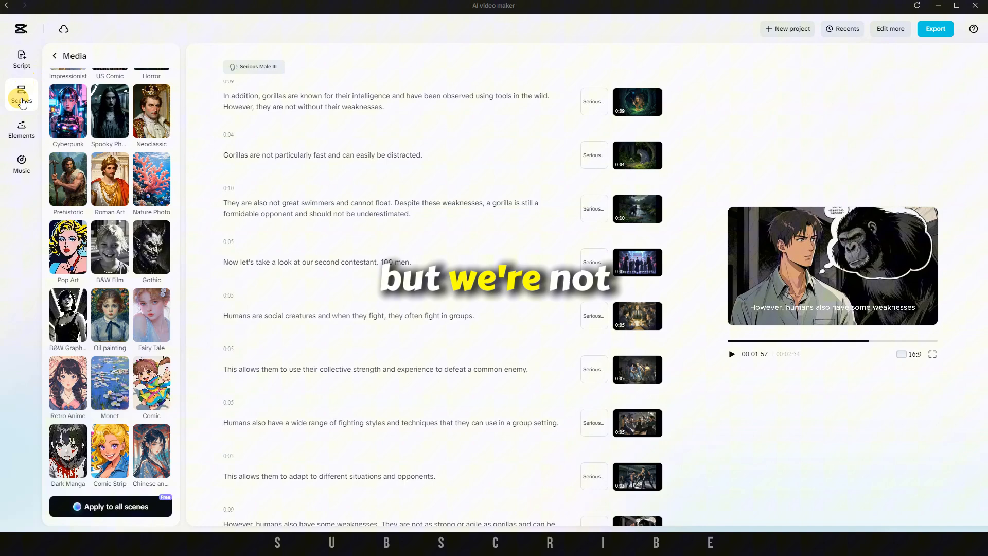
- Apply the second caption template from Elements for bold, word-highlighted subtitles
left_click(21, 129)
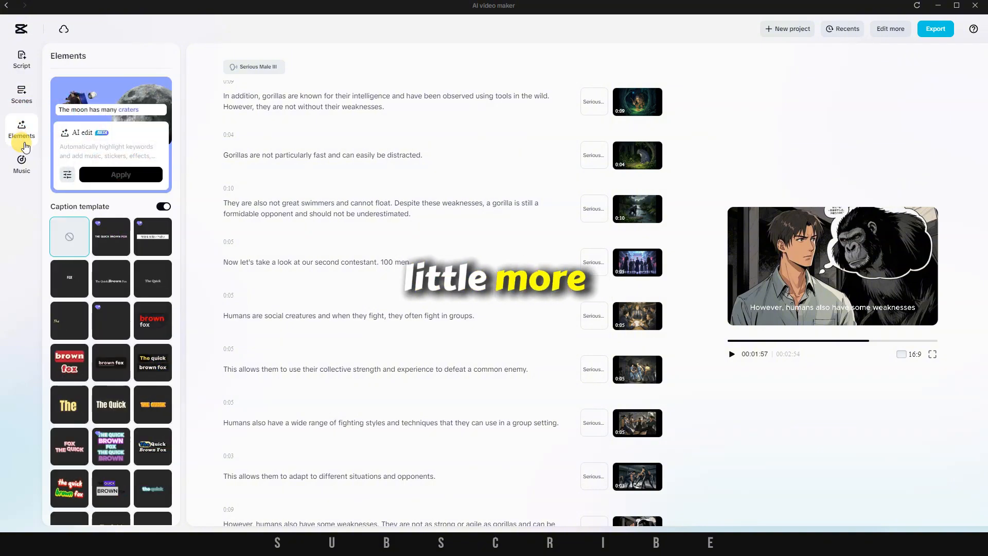
left_click(110, 236)
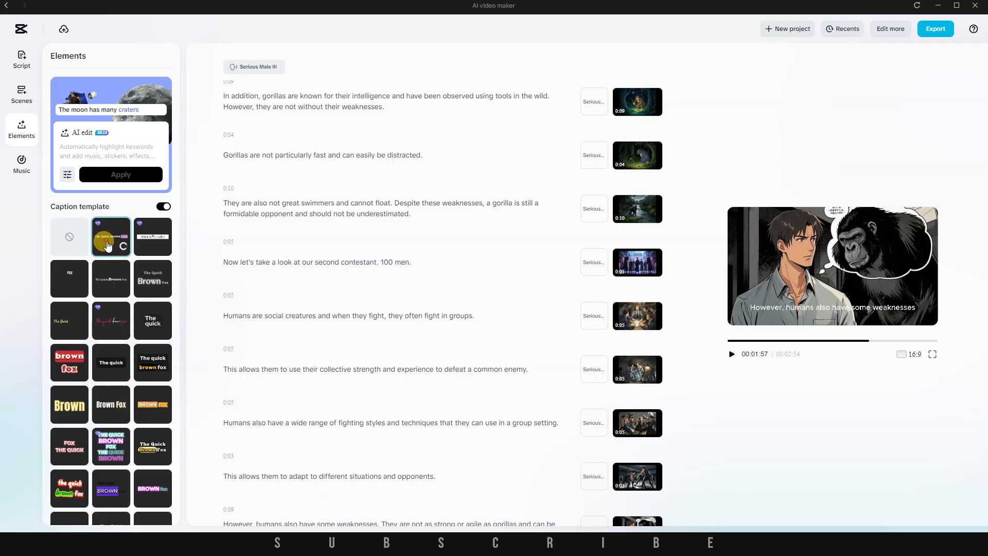
scroll("down", 3)
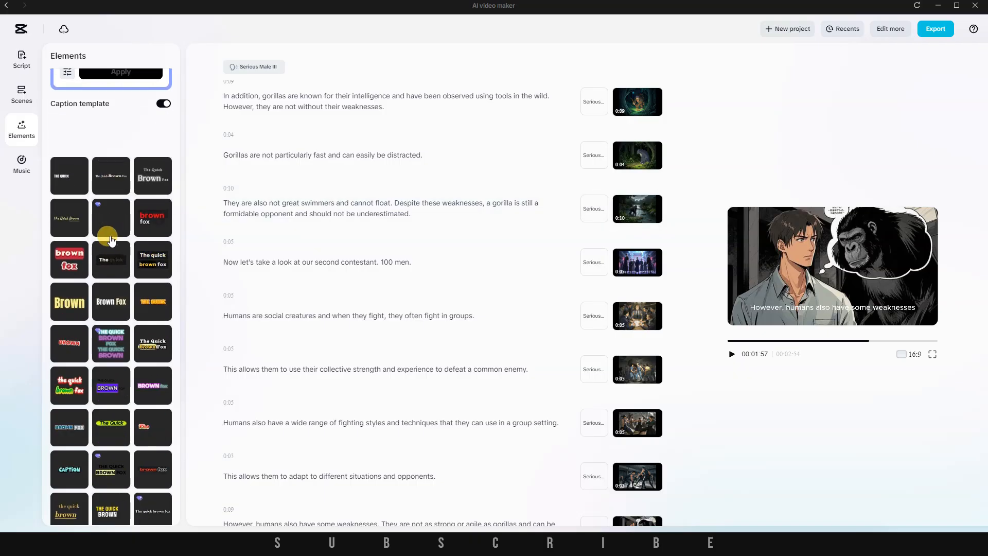
scroll("down", 3)
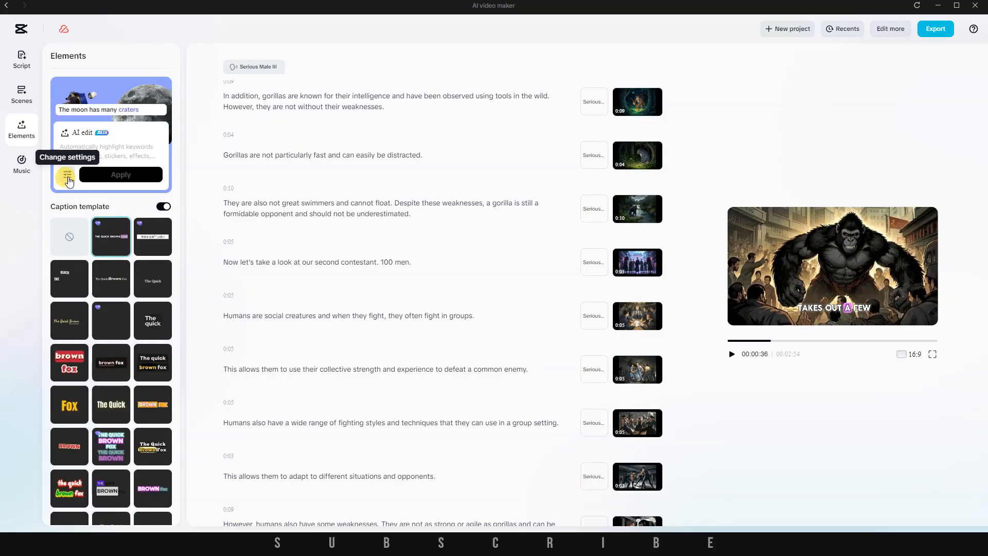
left_click(67, 177)
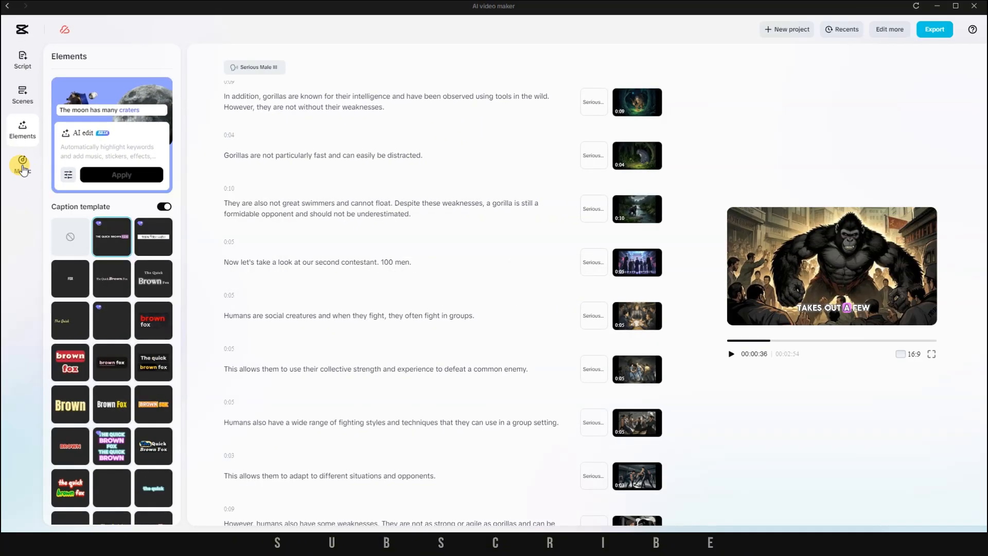
- Preview background music tracks, including Morning Happy, in the Music panel
left_click(22, 161)
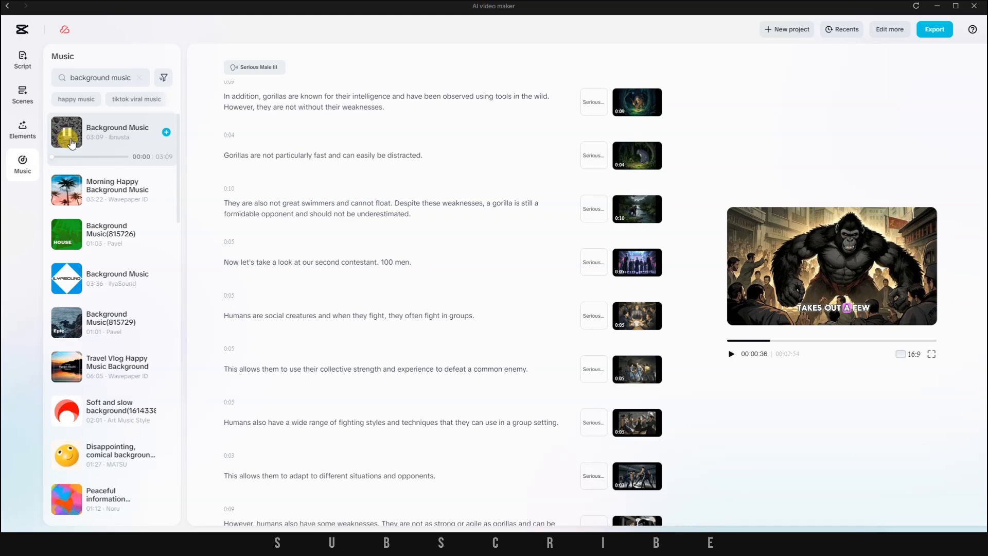
left_click(67, 136)
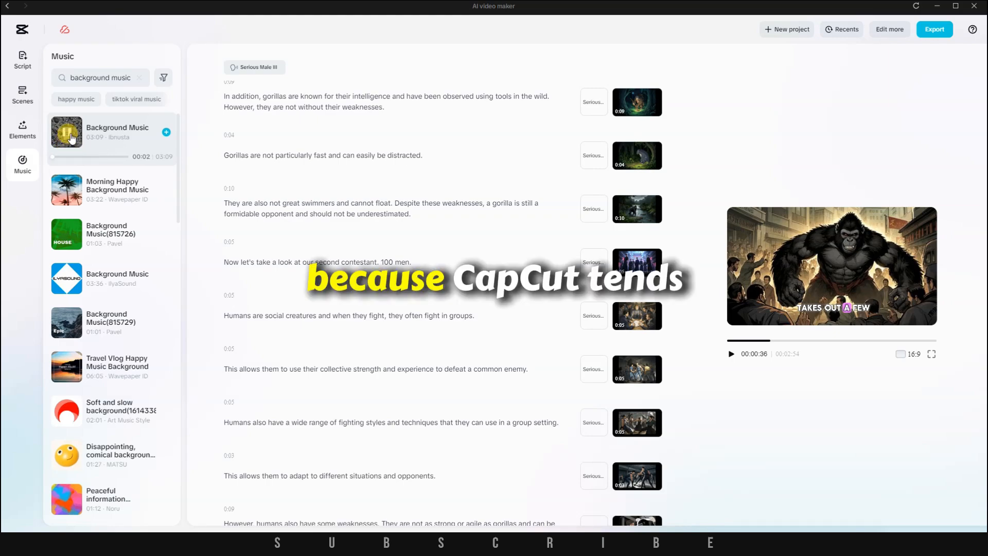
left_click(67, 134)
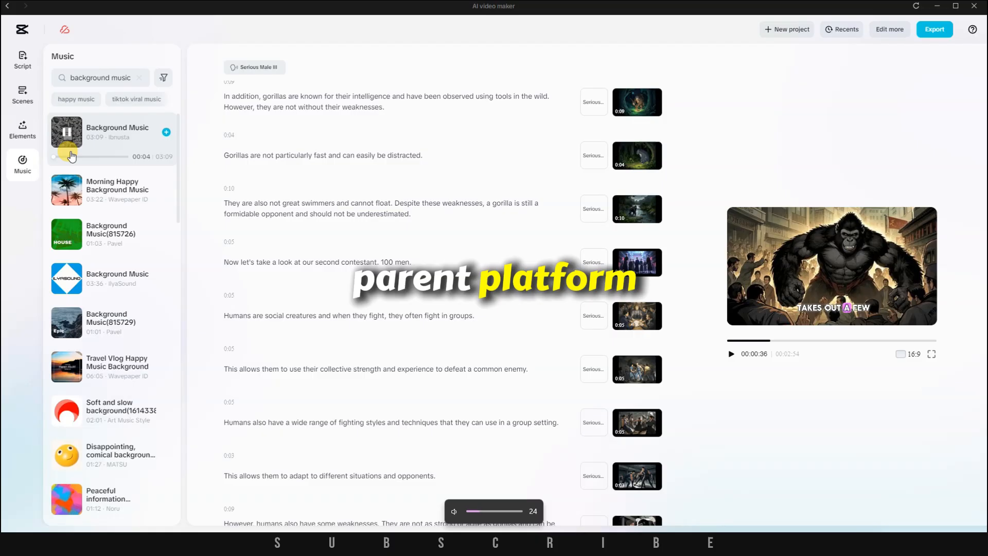
left_click(67, 182)
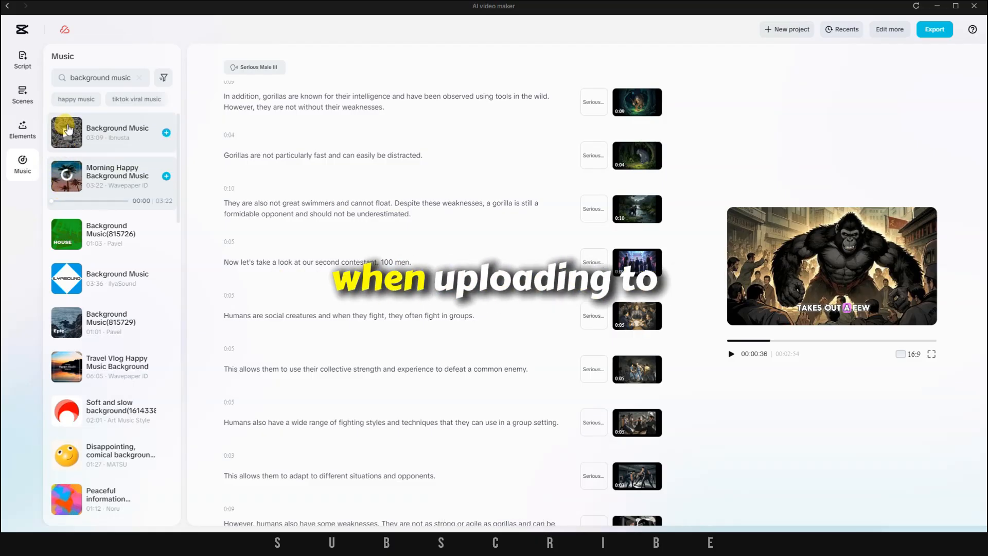
left_click(66, 132)
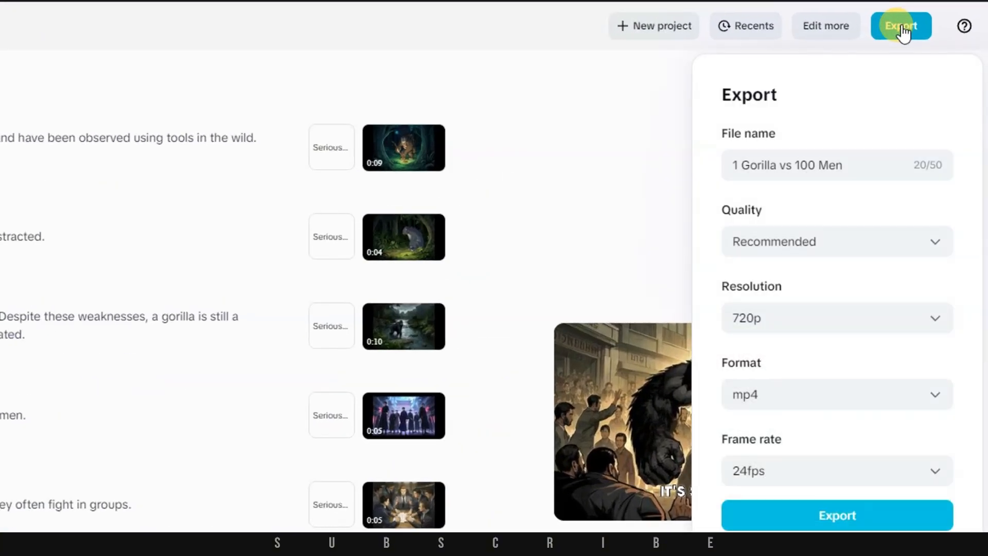
- Bring up the export settings for the gorilla video
left_click(836, 515)
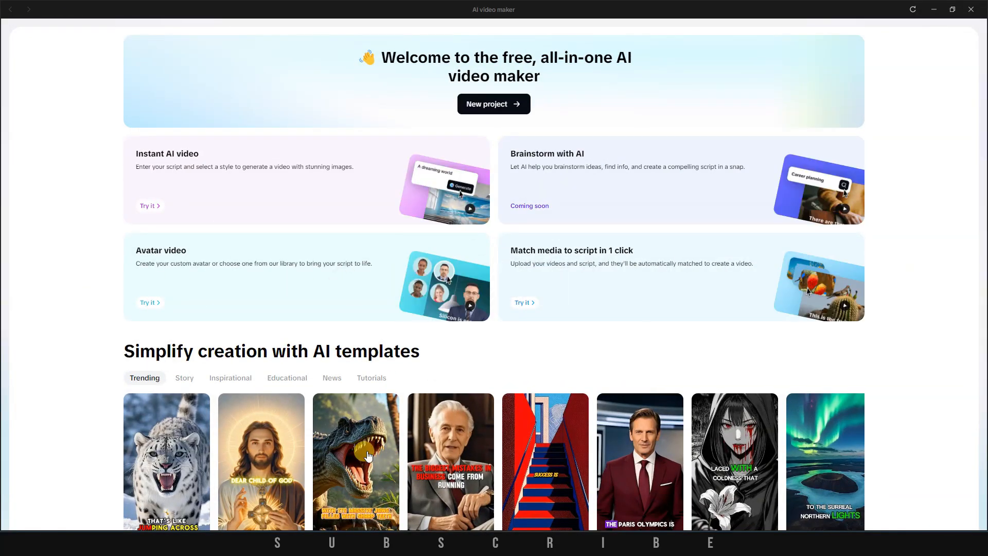
- Scroll the home page down to the AI templates gallery
scroll("down", 3)
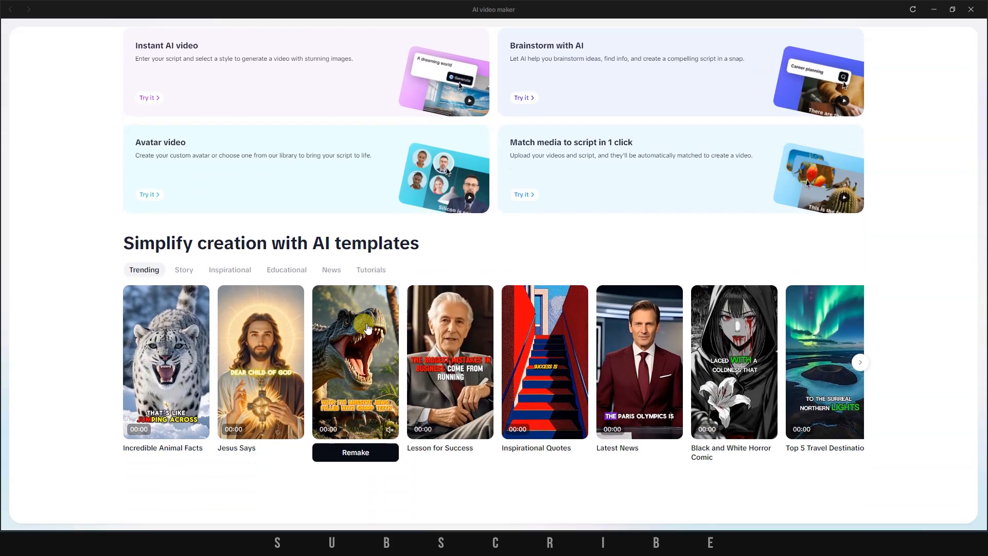
scroll("down", 3)
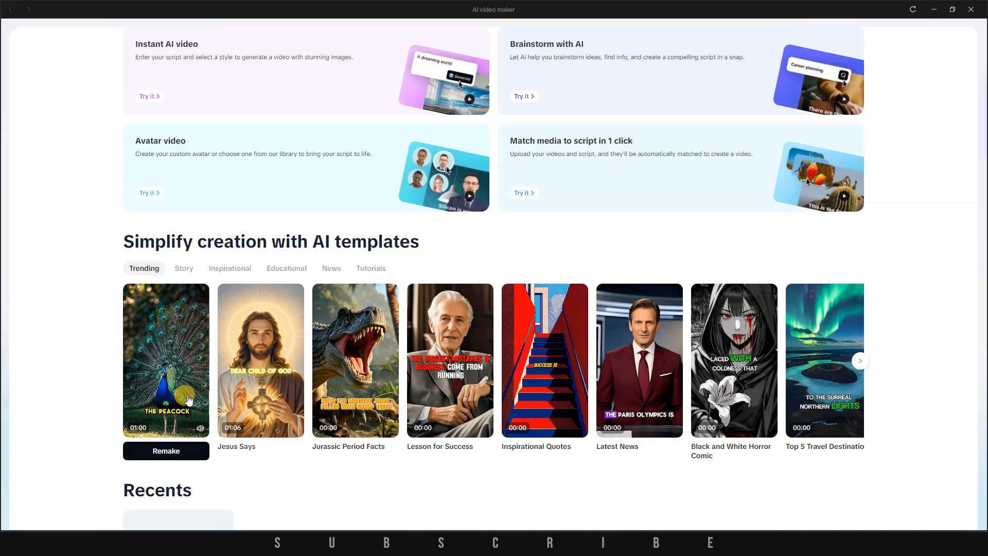
mouse_move(260, 360)
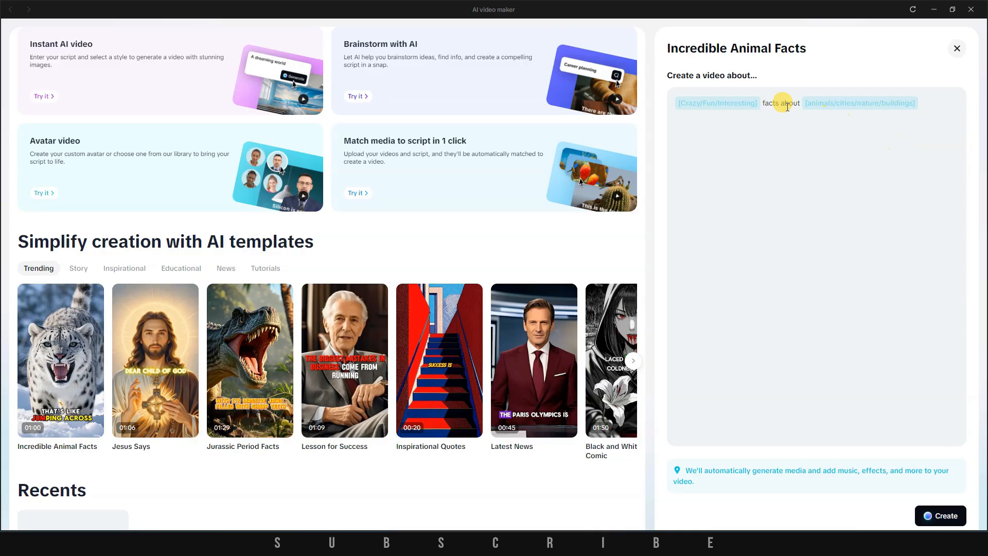
- Fill the template with 'tigers' and generate the Crazy facts about tigers video
type("tigers")
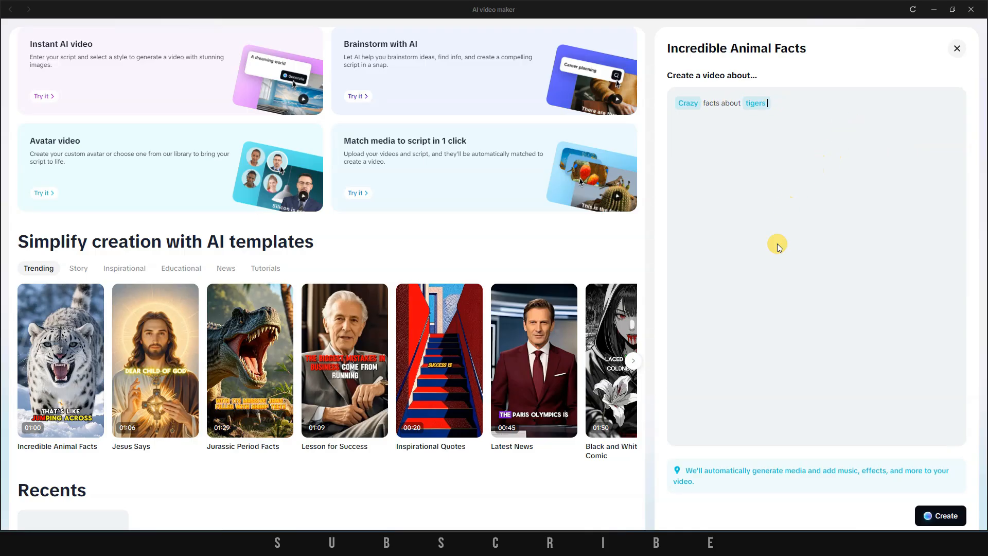
mouse_move(958, 492)
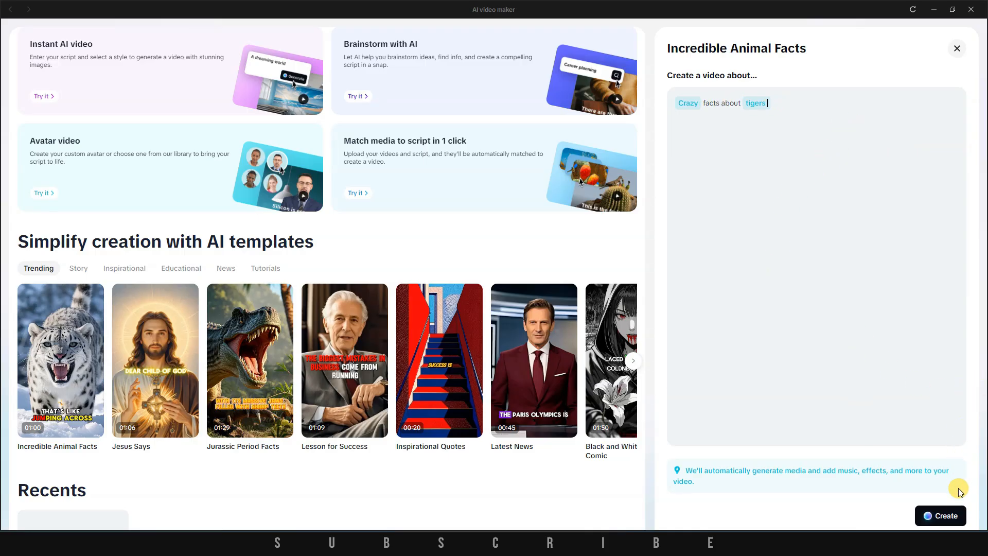
left_click(945, 516)
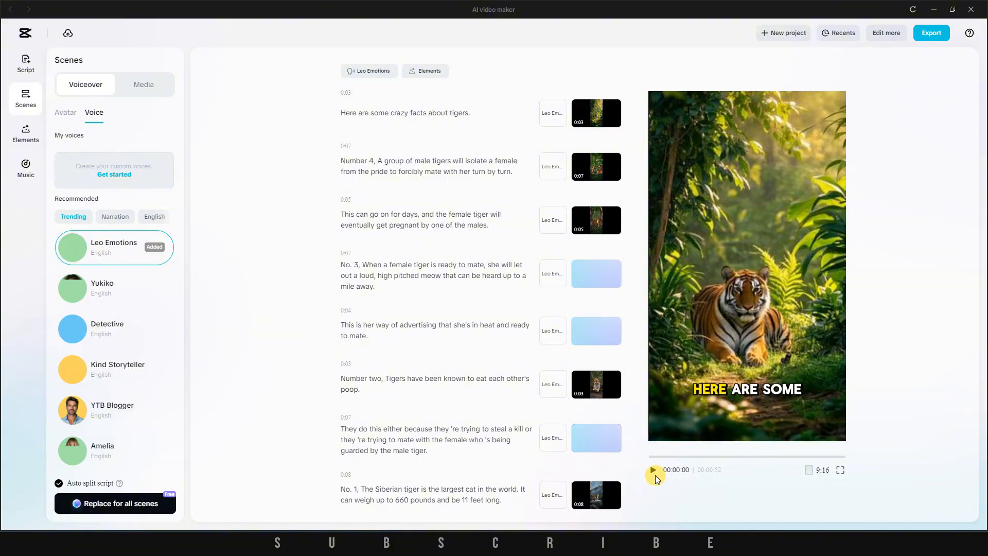
left_click(653, 469)
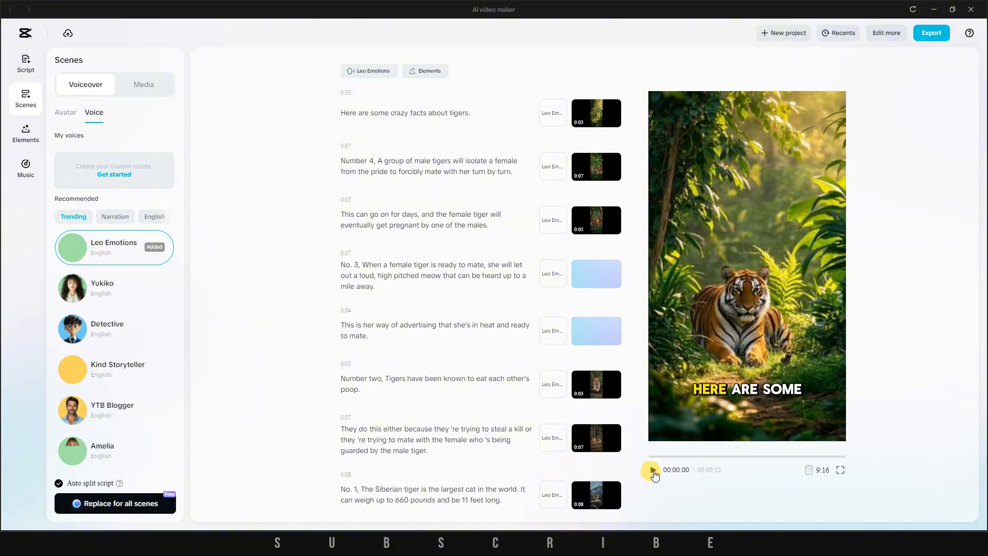
left_click(654, 469)
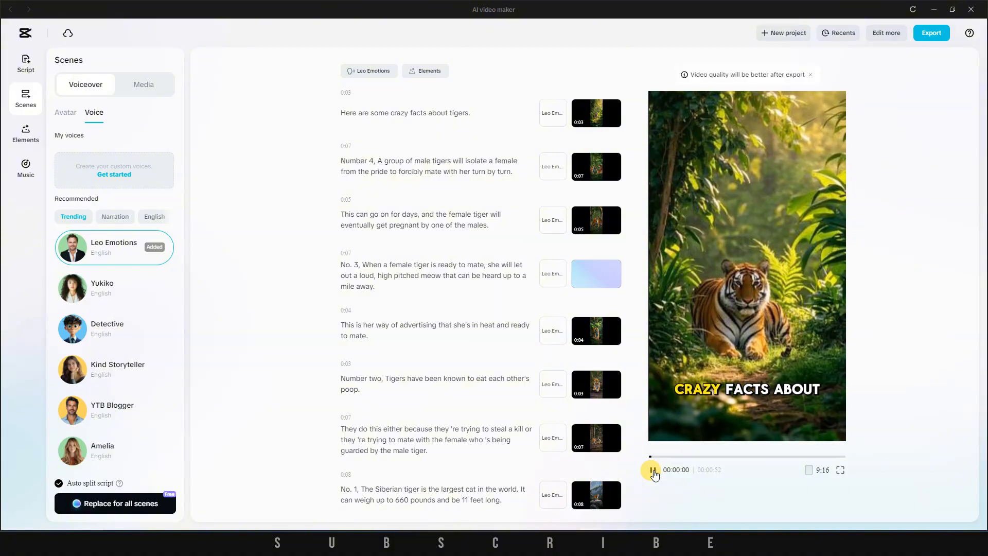
left_click(653, 469)
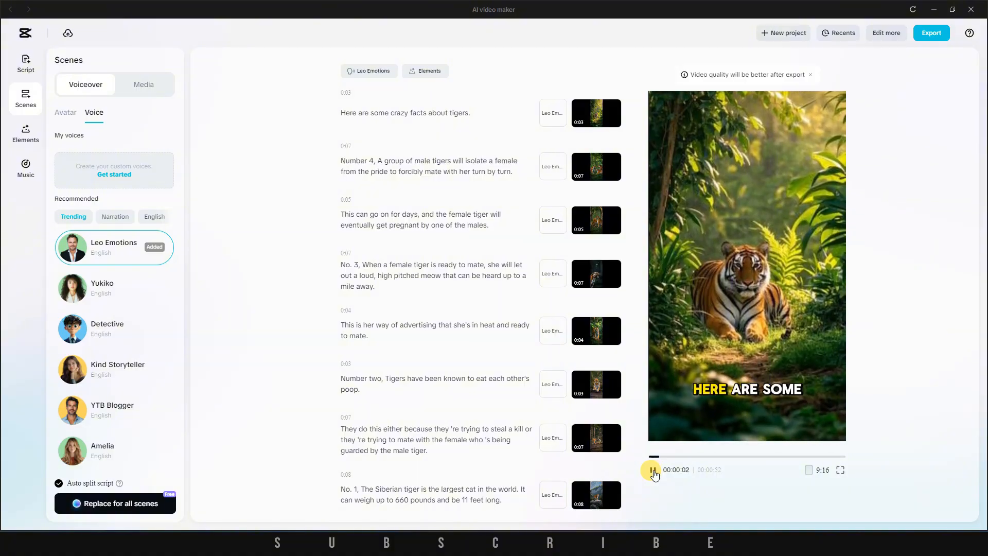
left_click(653, 474)
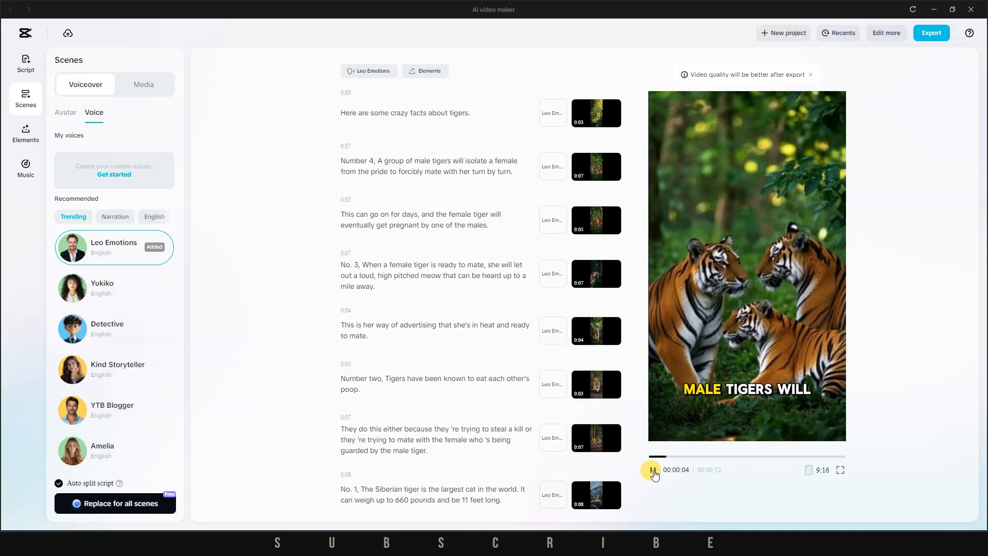
left_click(653, 469)
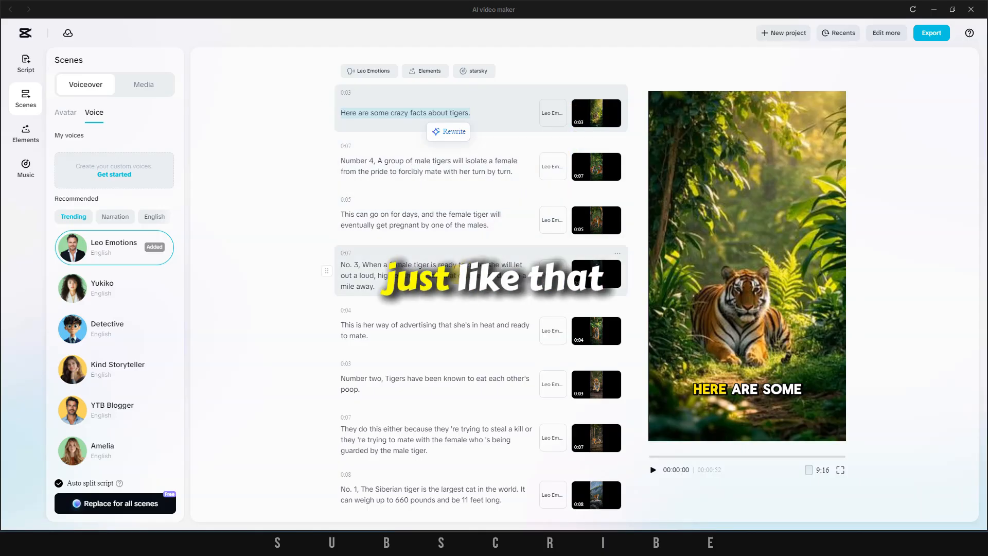
scroll("down", 3)
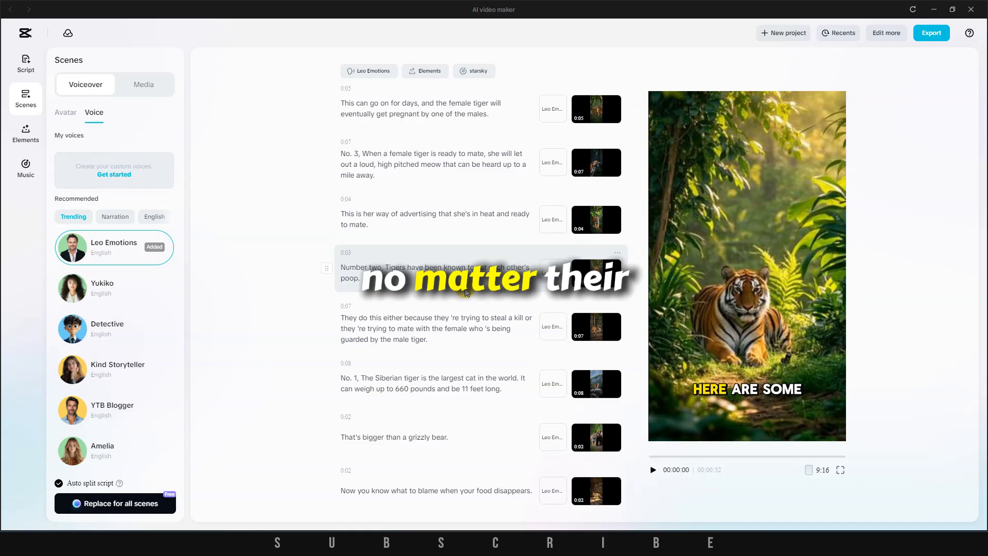
scroll("up", 3)
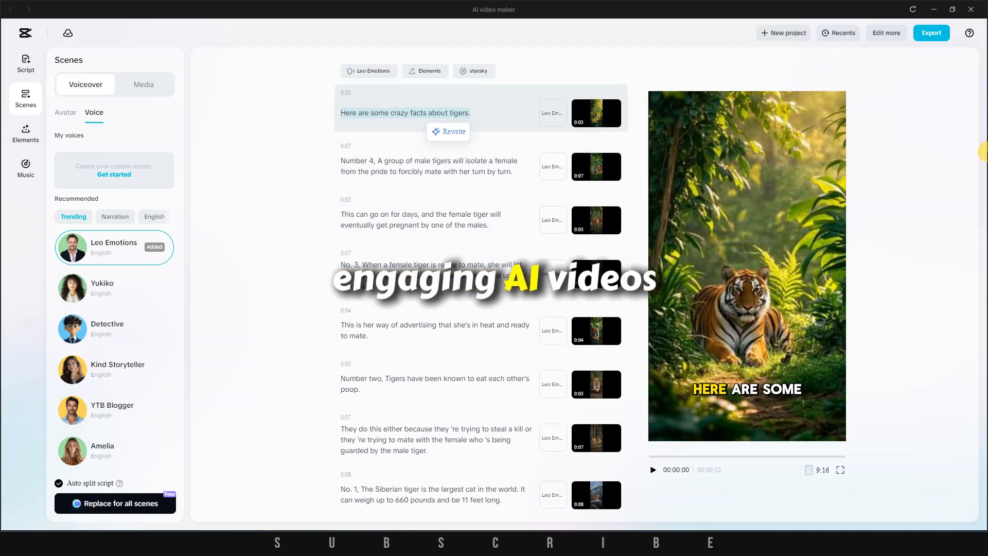
mouse_move(931, 33)
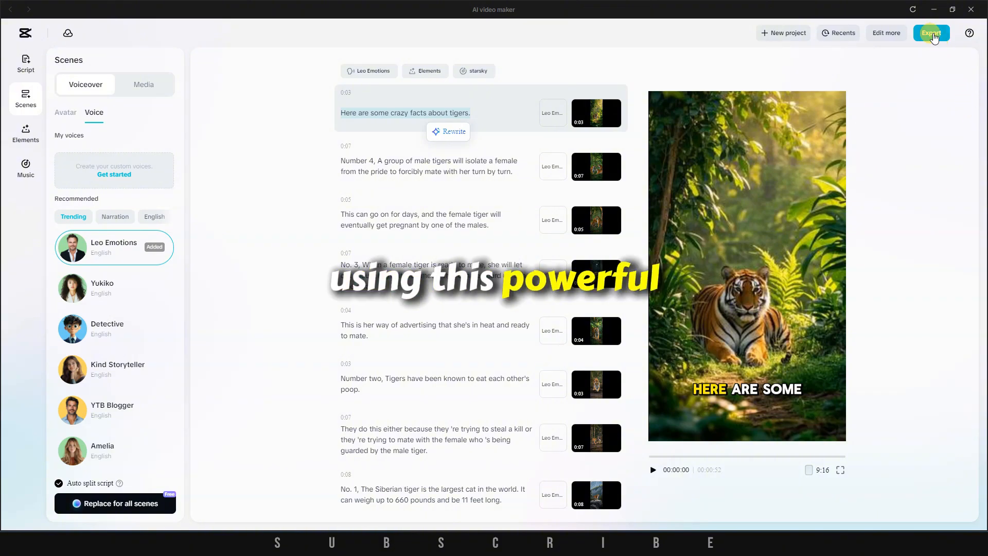